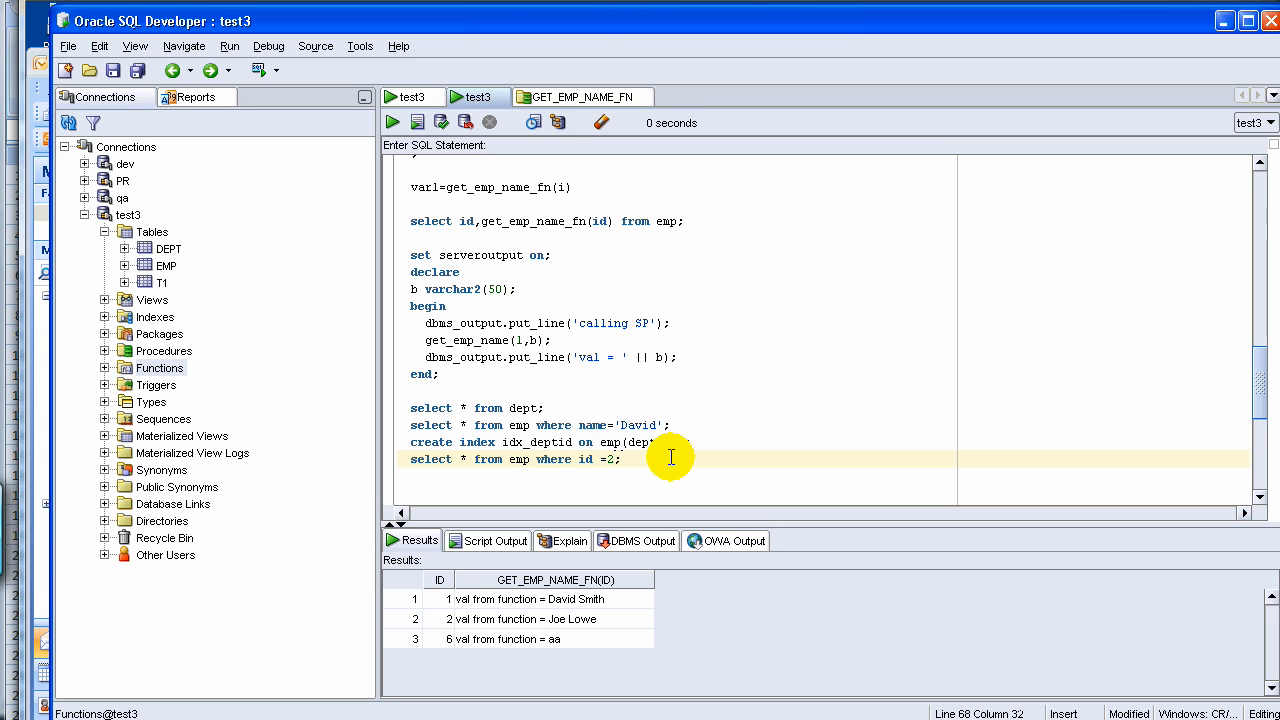
triple_click(500, 459)
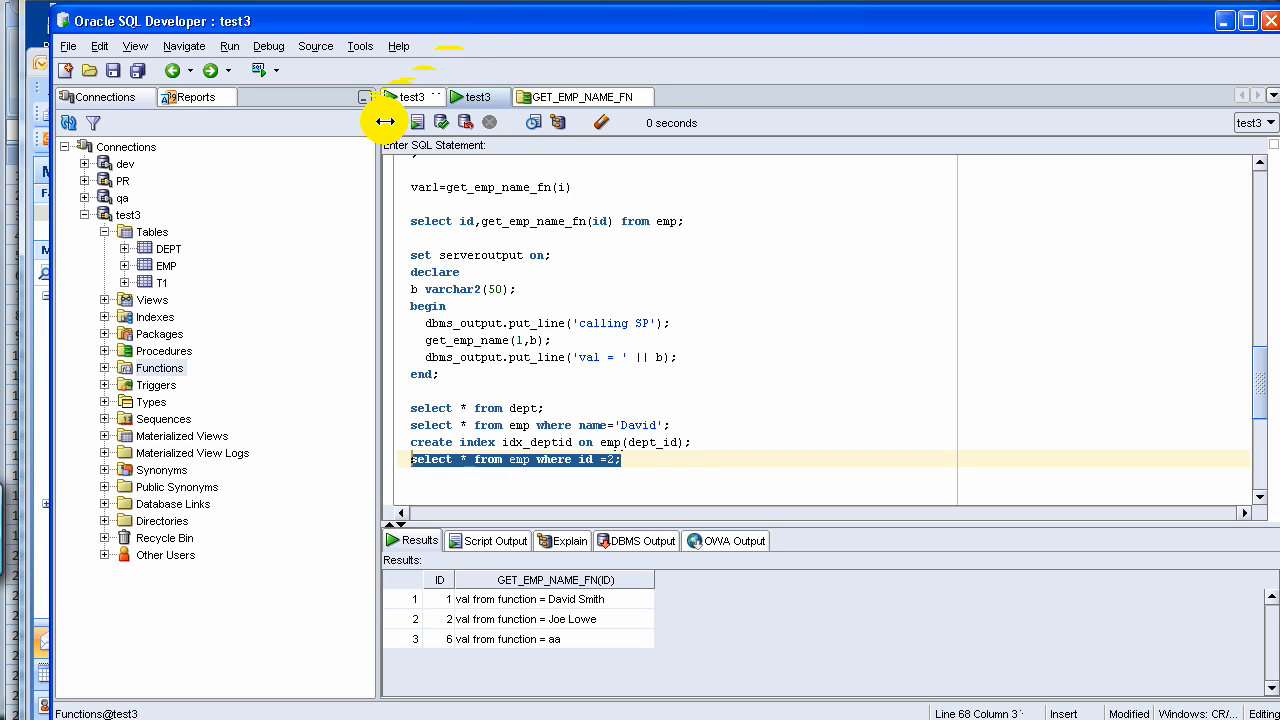
left_click(392, 121)
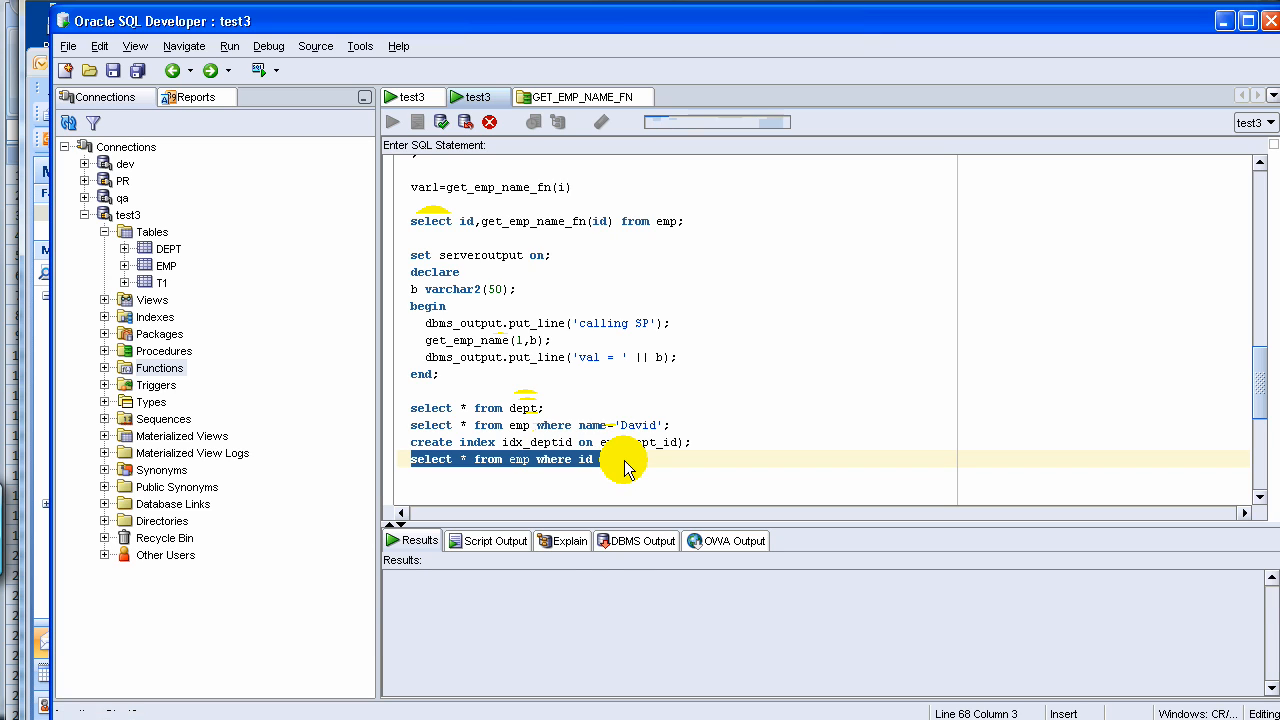
left_click(392, 121)
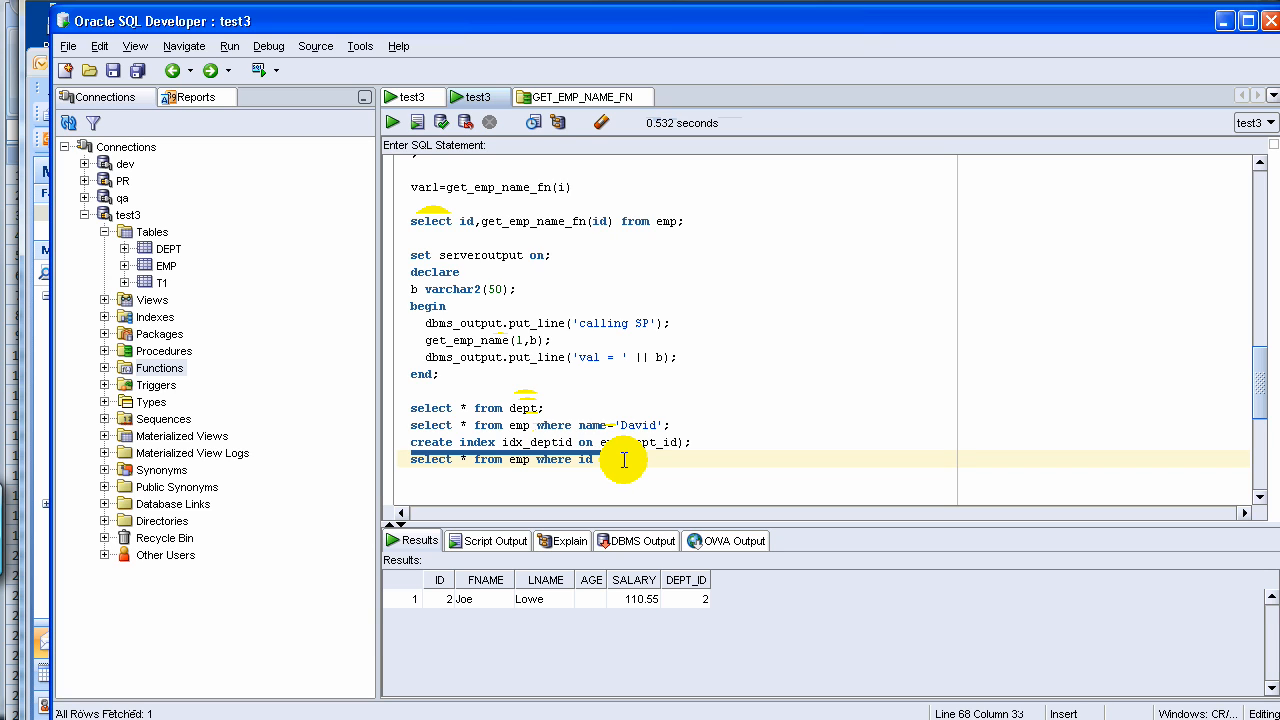
type("=2;")
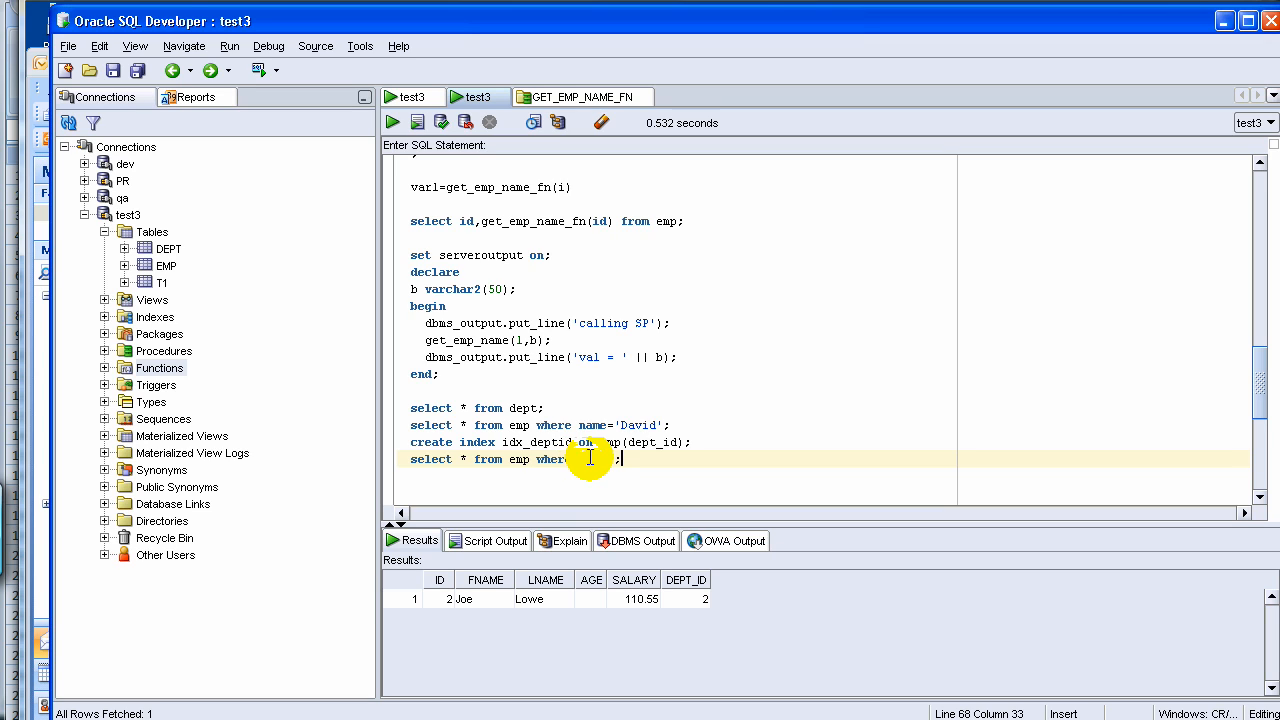
type("id =")
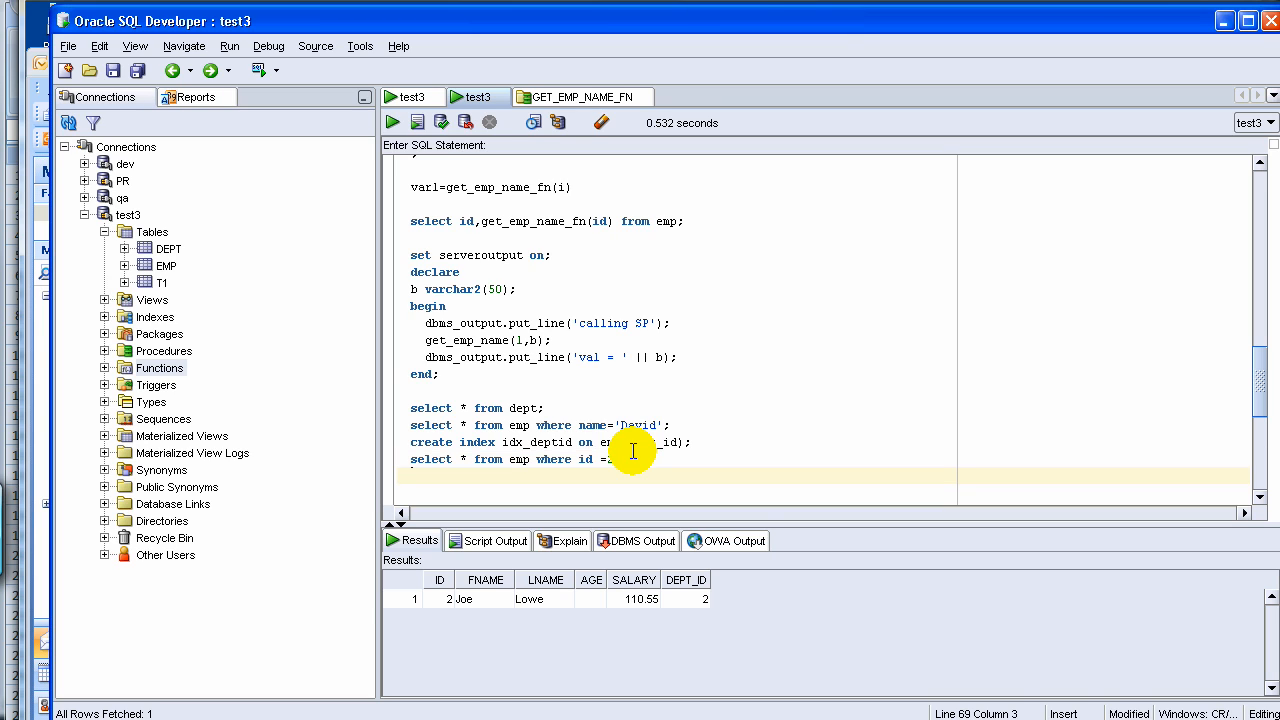
Step: Replace the id =2 filter with fname='David' in the last emp query
type("selec")
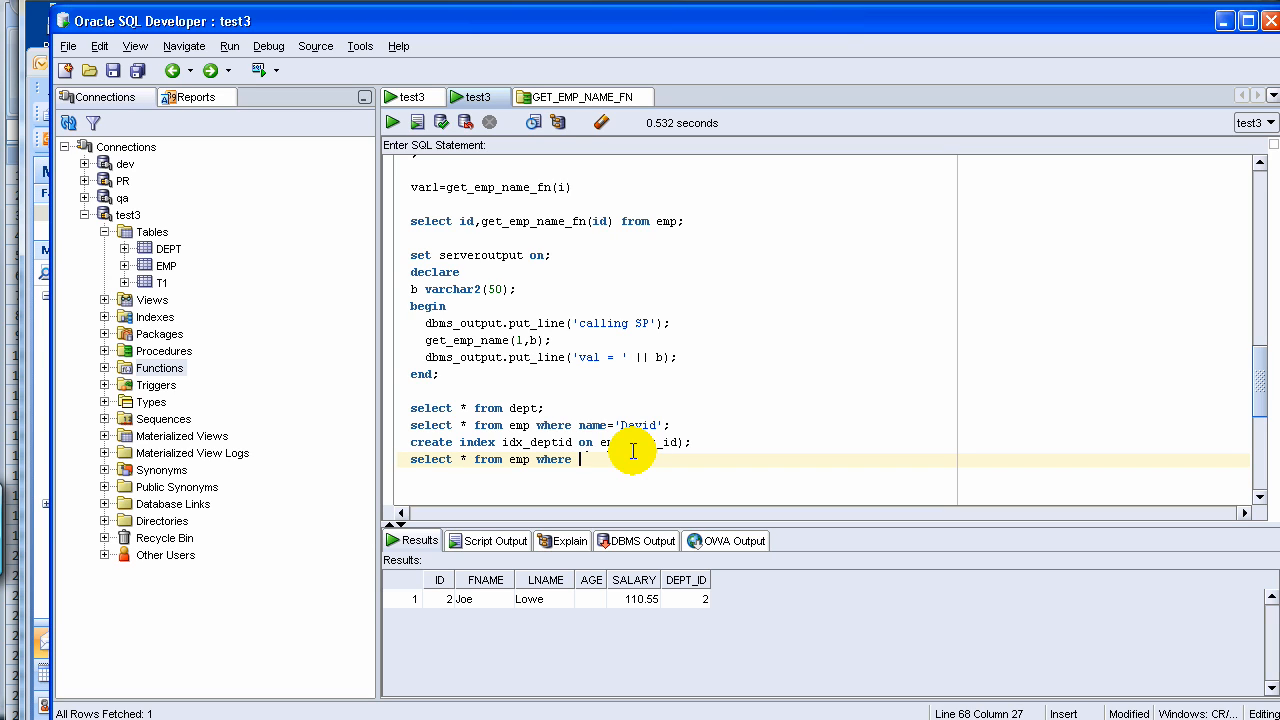
type("fname")
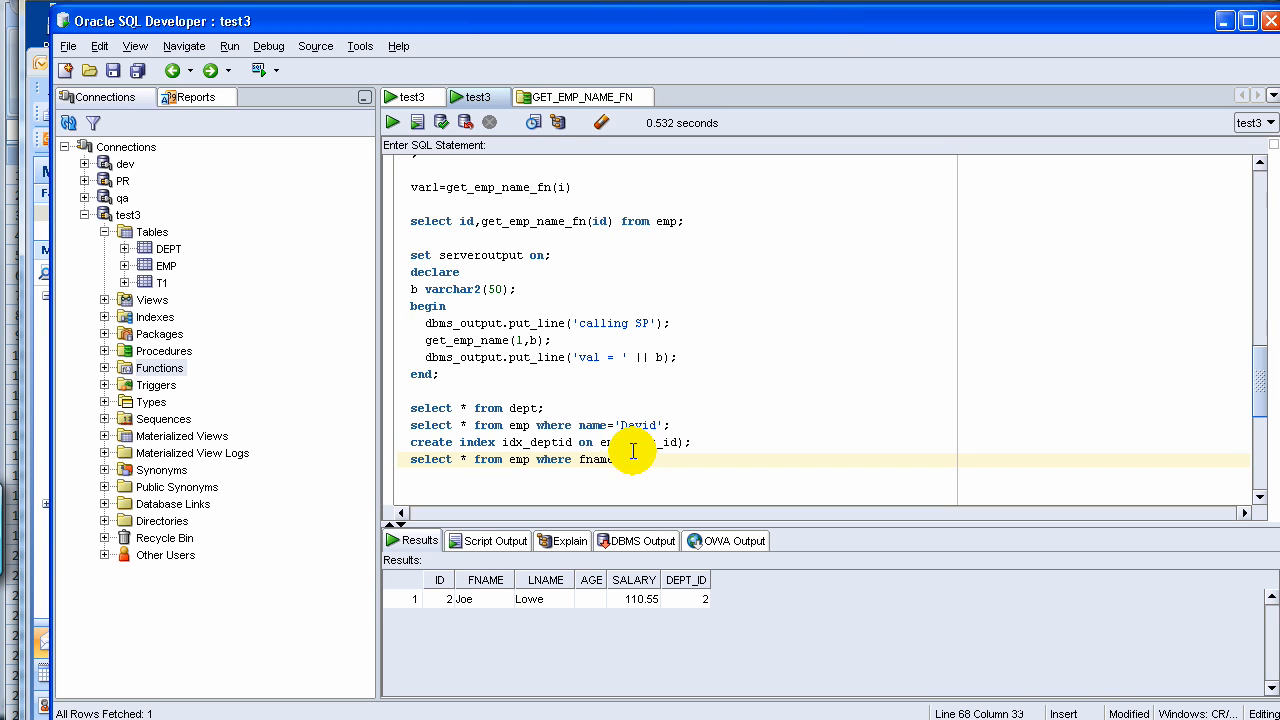
type("avi")
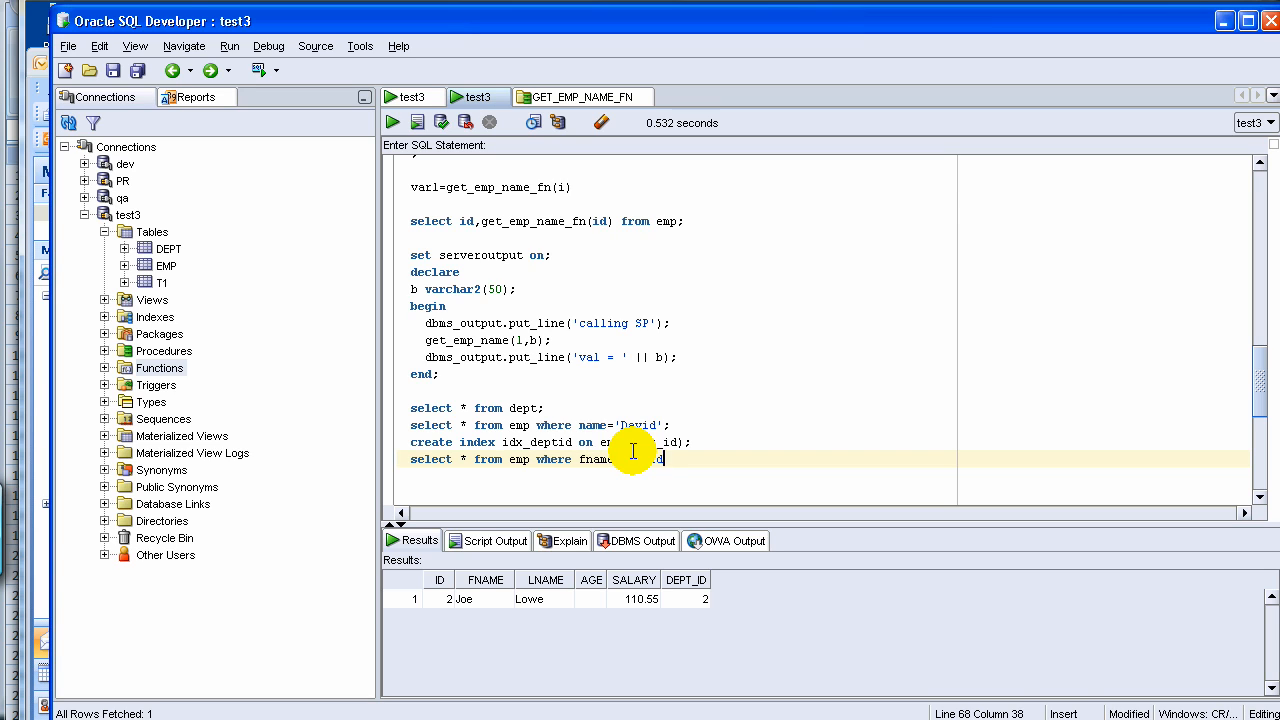
type("d'")
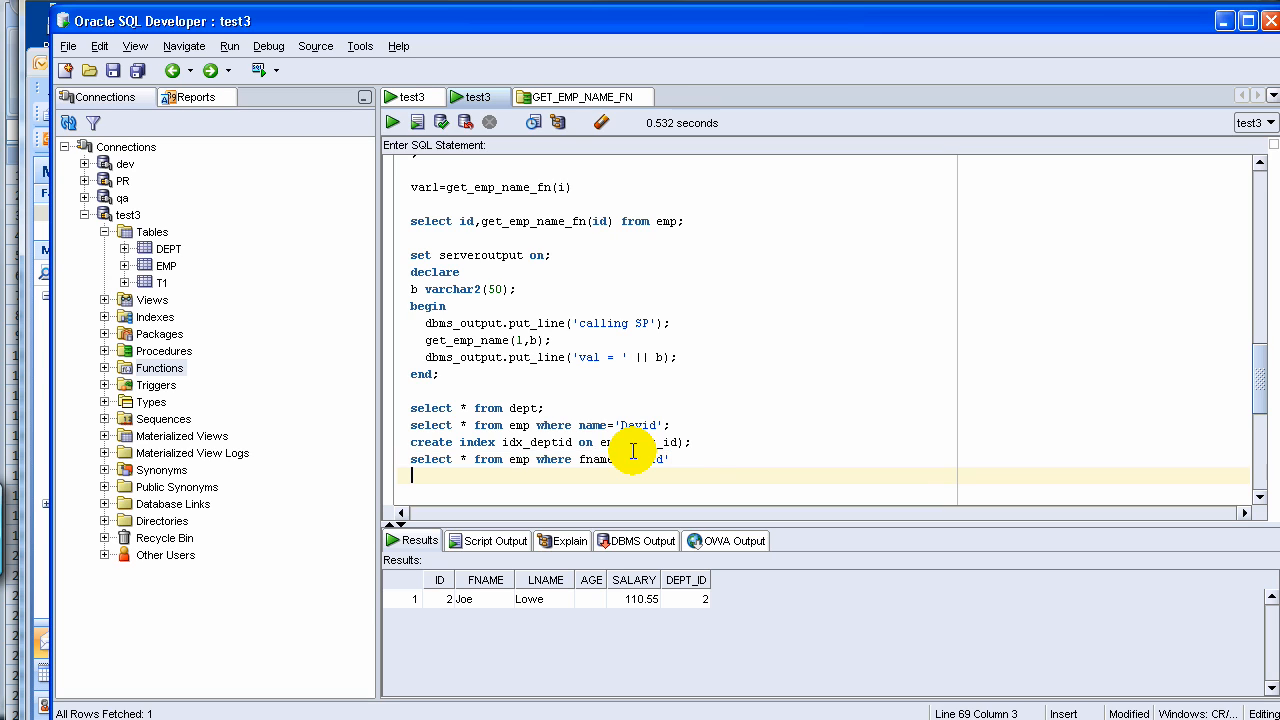
Step: Type notes 'Which situation to create index:', 'Selectivity:' and 'Gender: M, F' on separate lines
type("t")
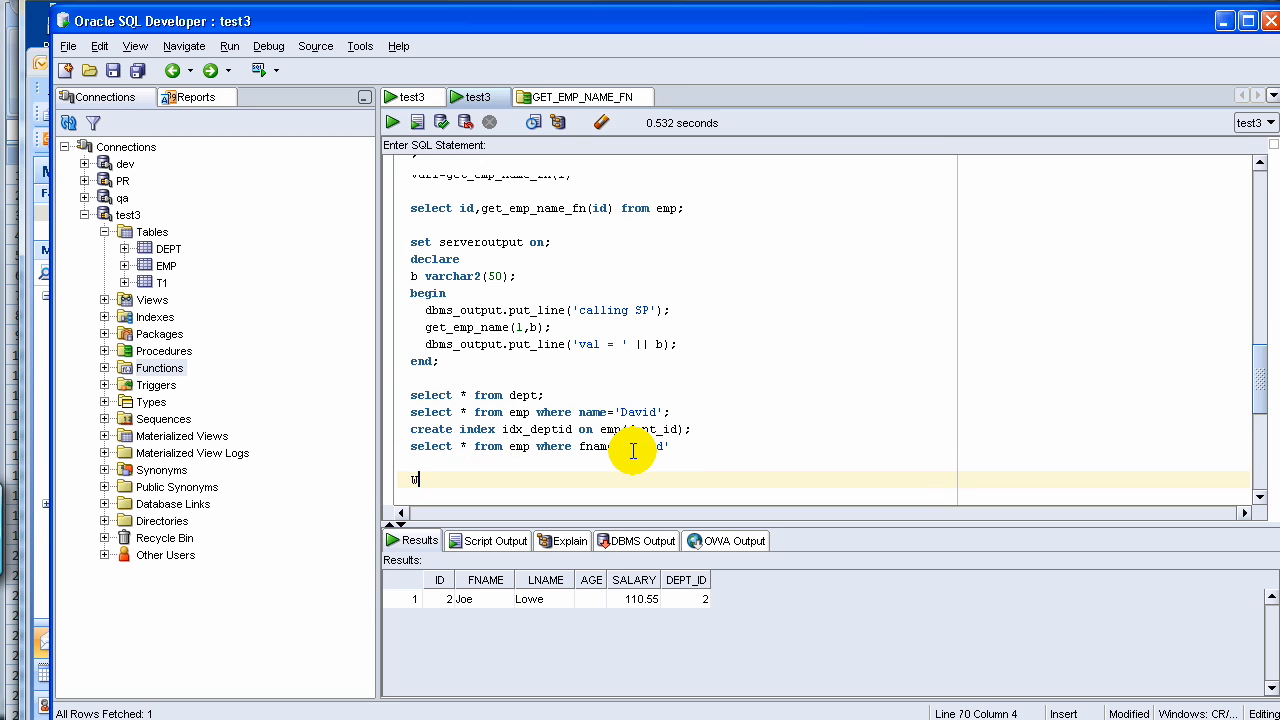
type("Which situation to")
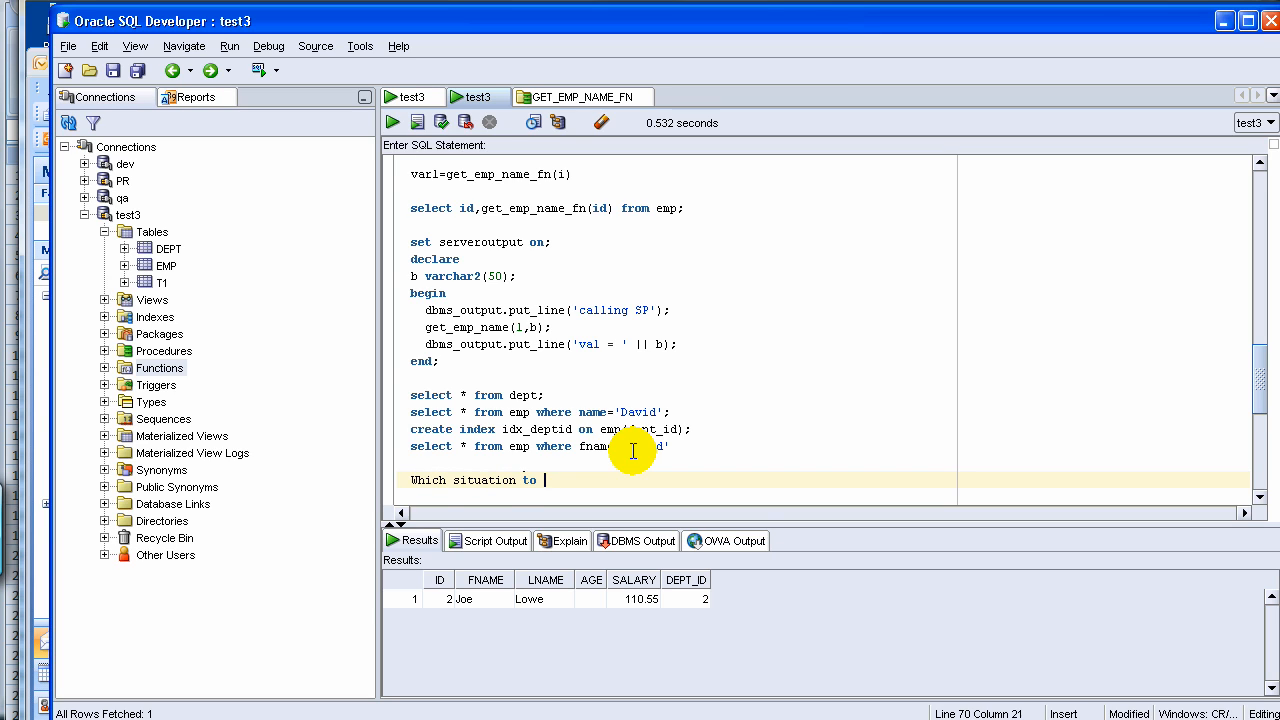
type("create ind")
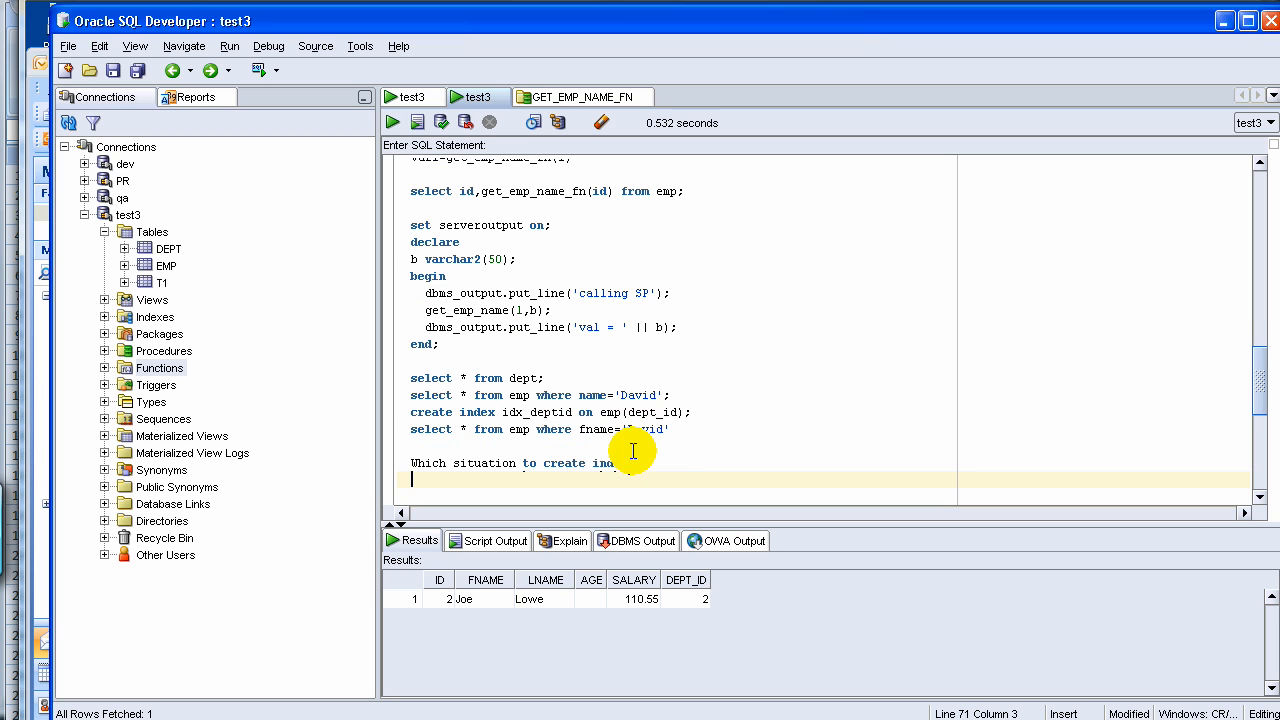
type("Selec")
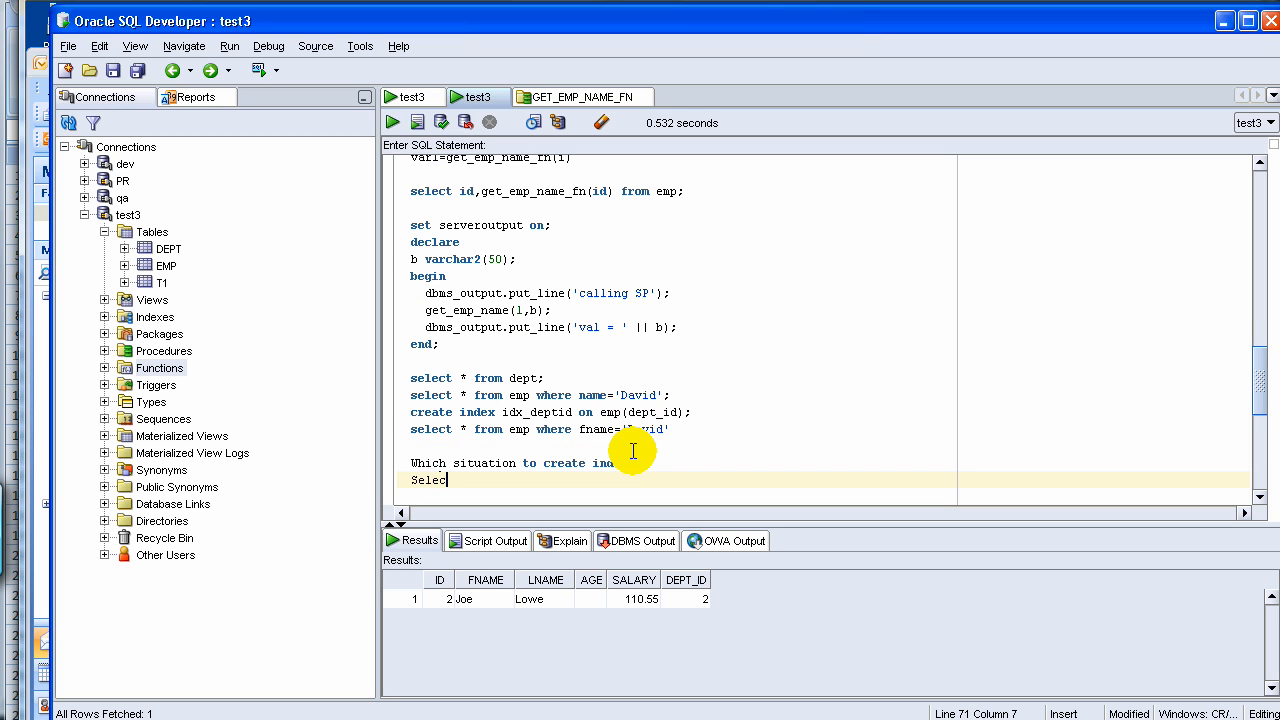
type("tivity:")
type("Gender:")
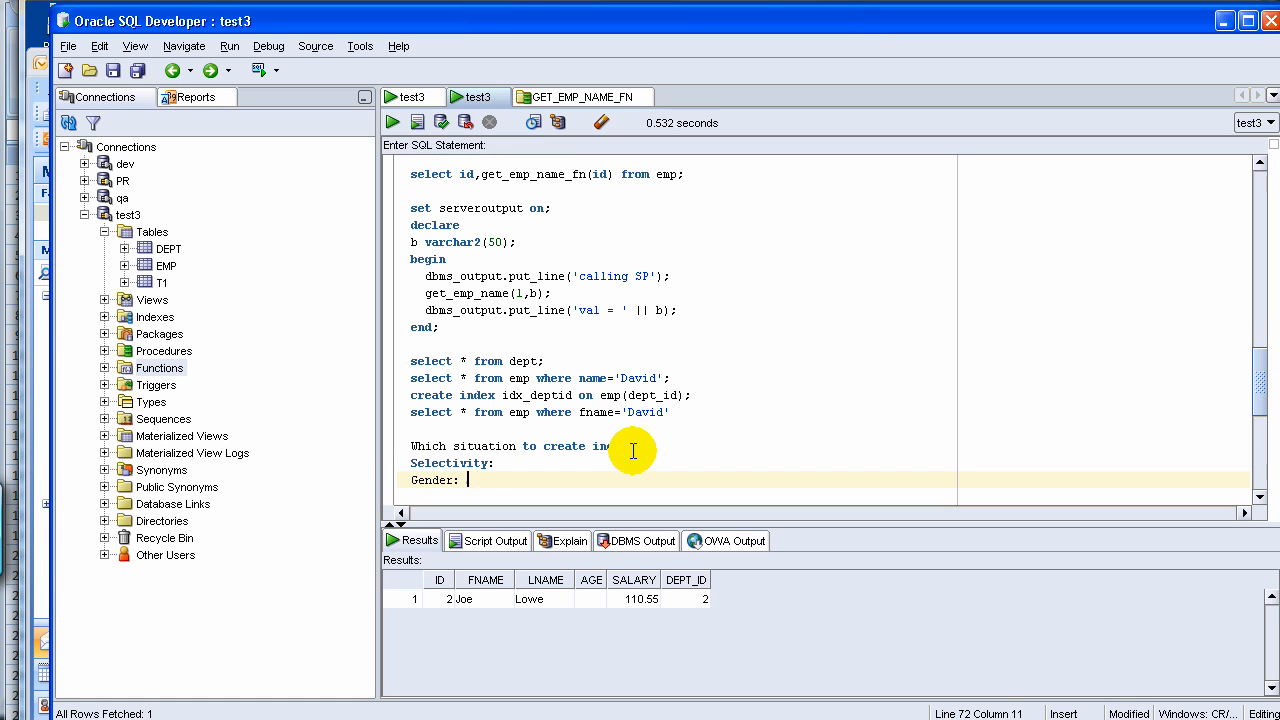
type("M,")
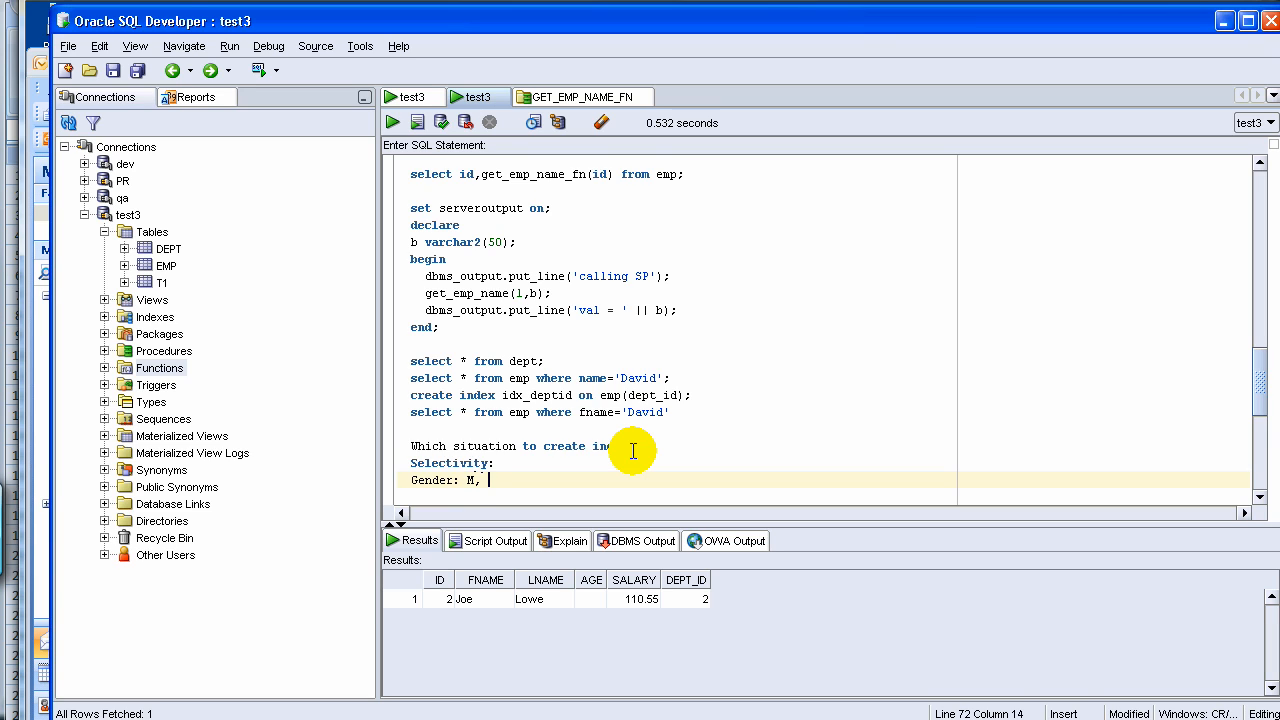
type("F")
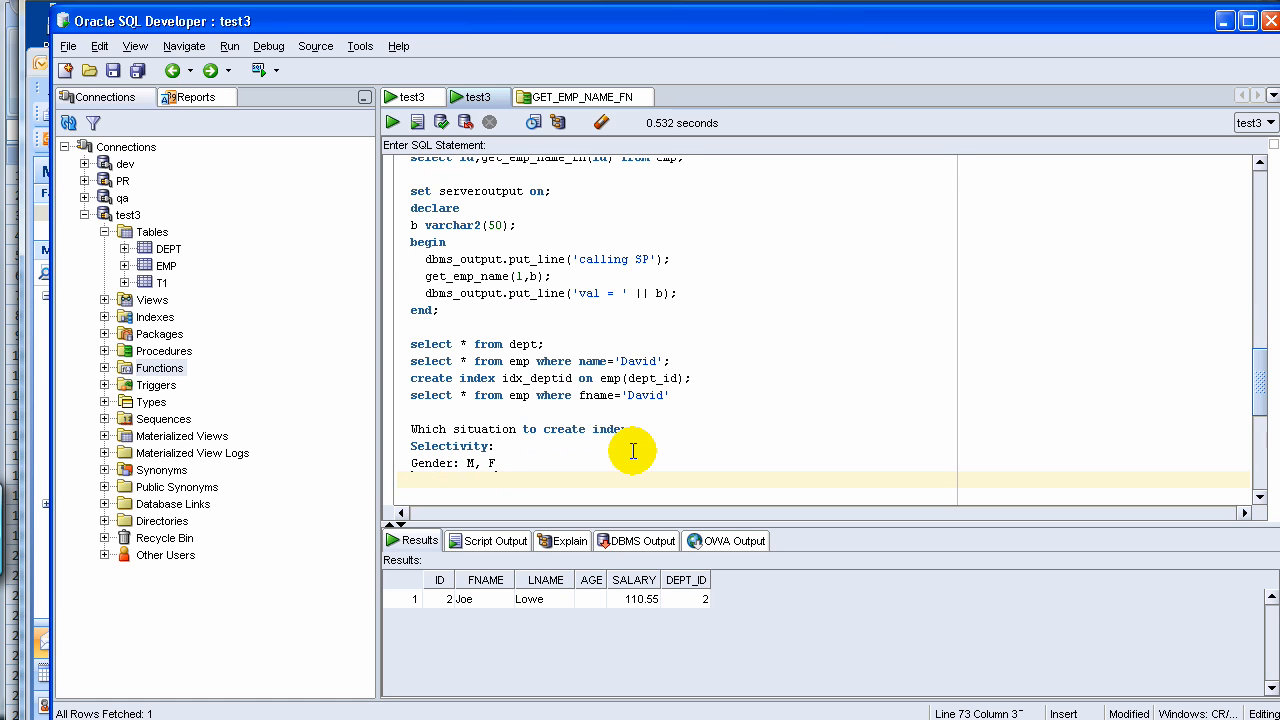
Step: Add 'emp_id' and 'emp_state, 100,' note lines below 'Gender: M, F', correcting extra values
left_click(398, 480)
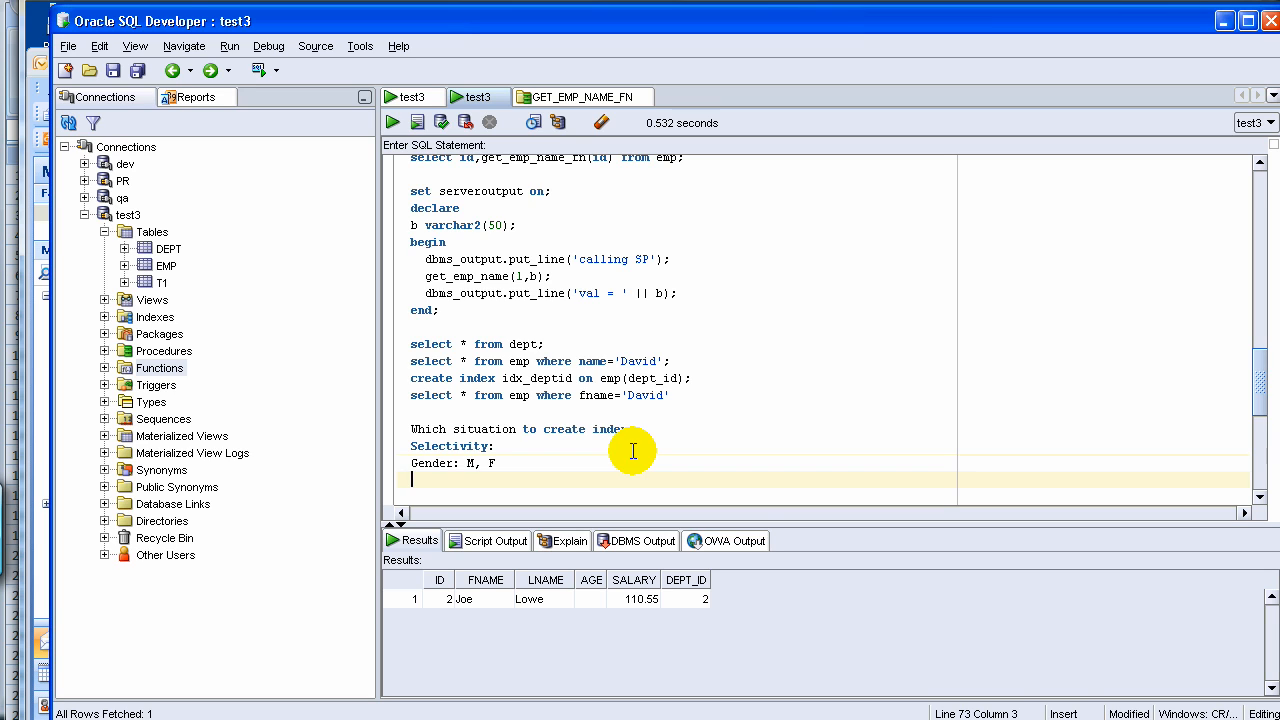
type("id")
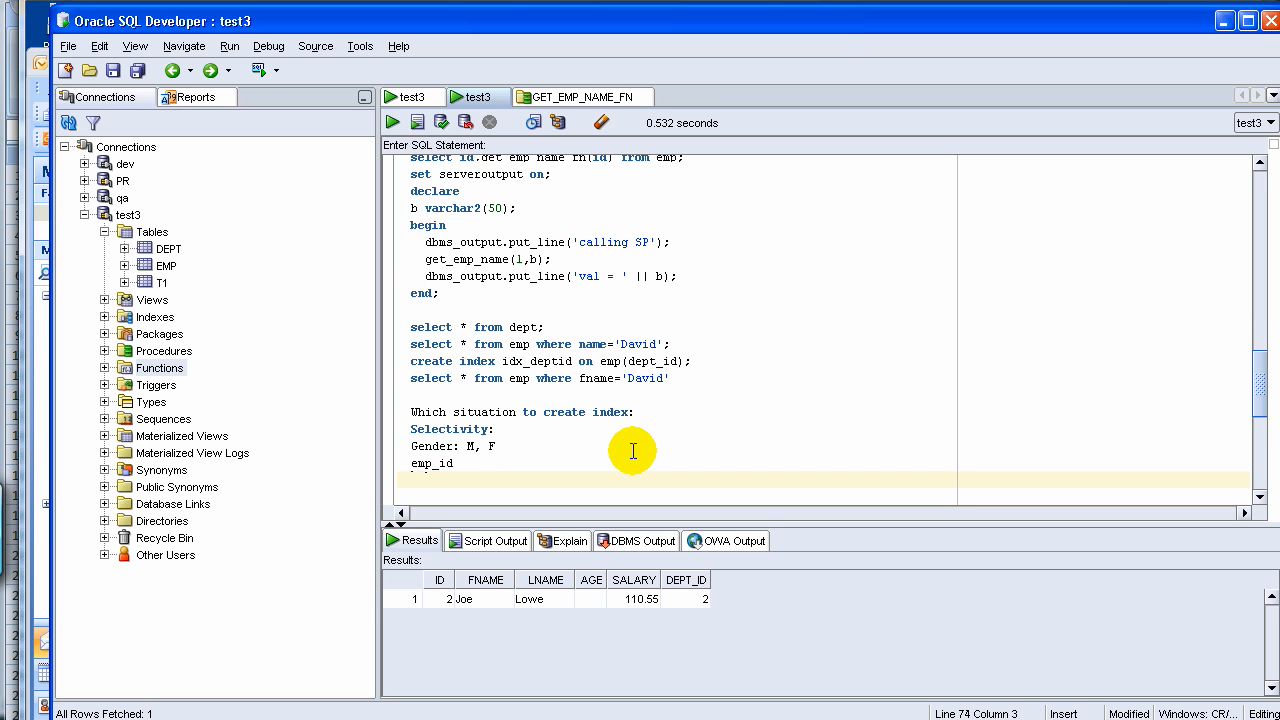
type("emp")
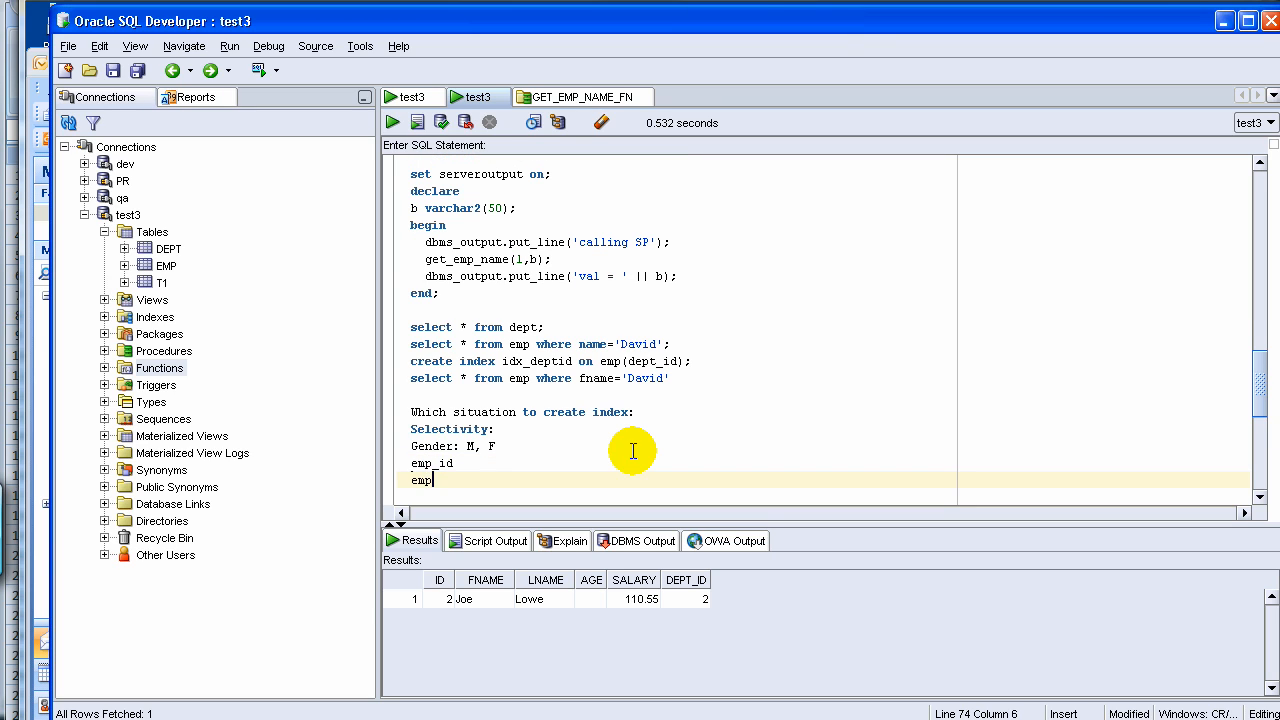
type("_state")
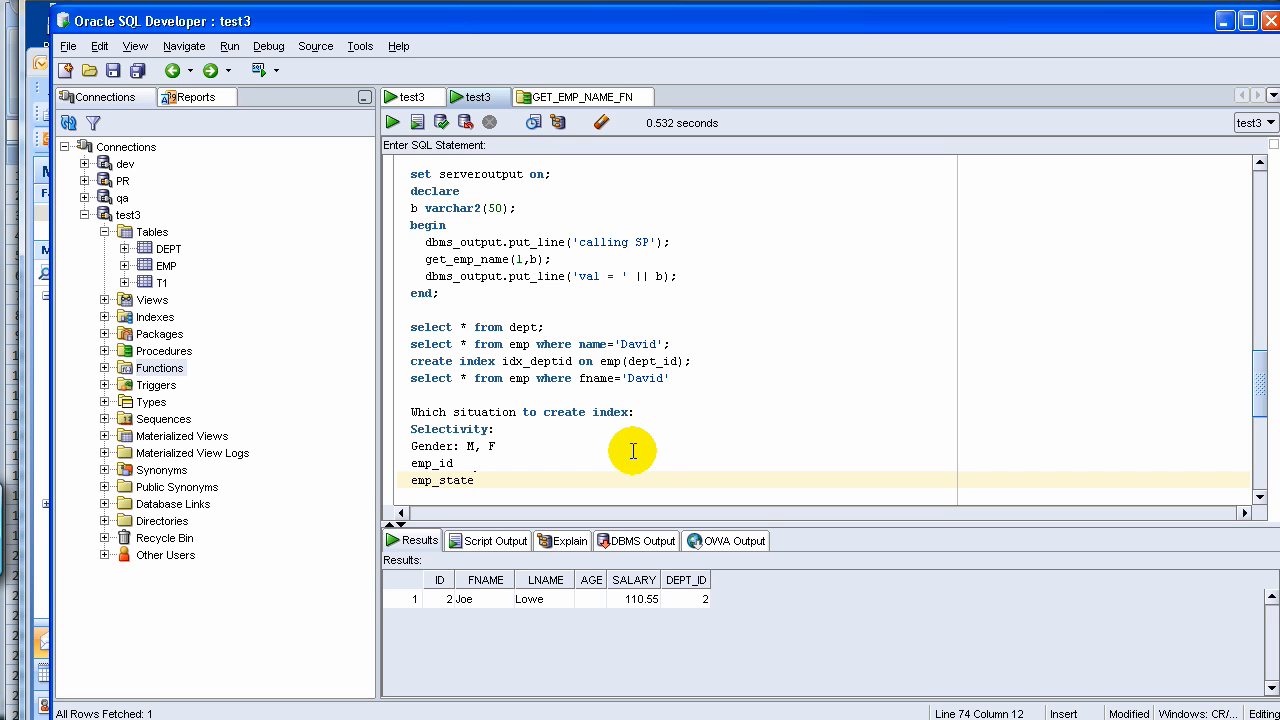
type(", 1")
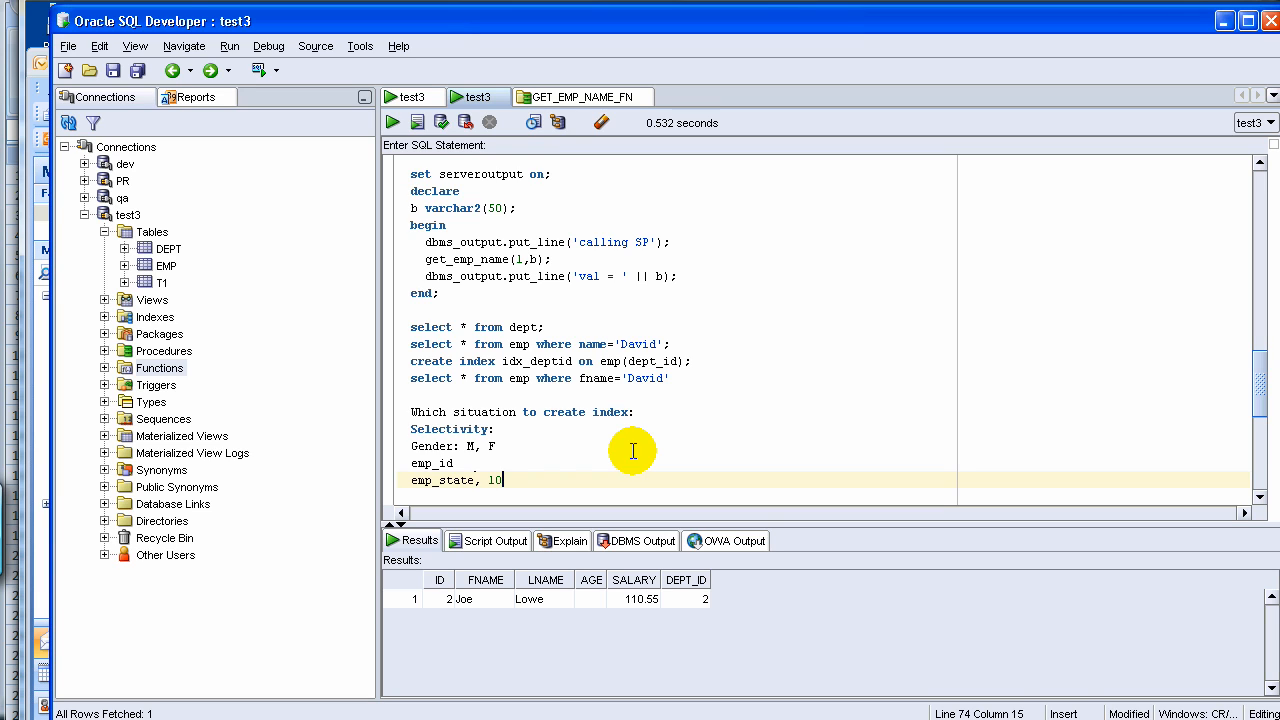
type("0,")
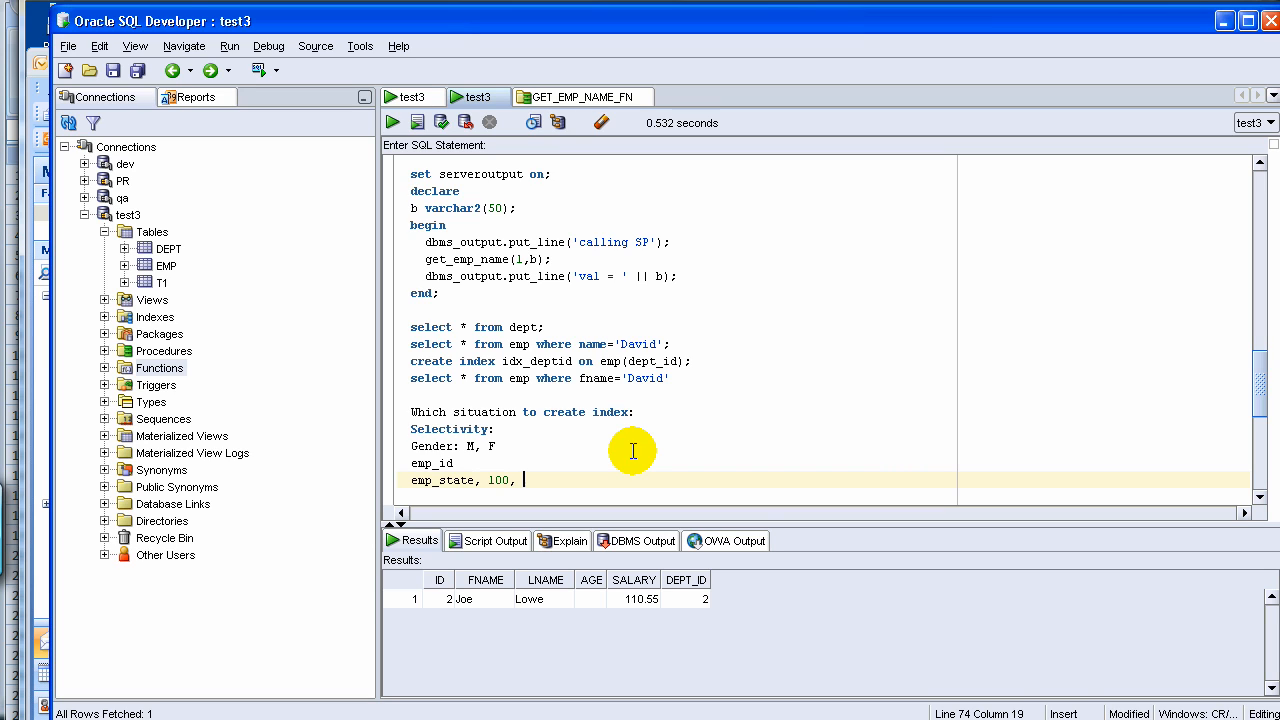
type("100")
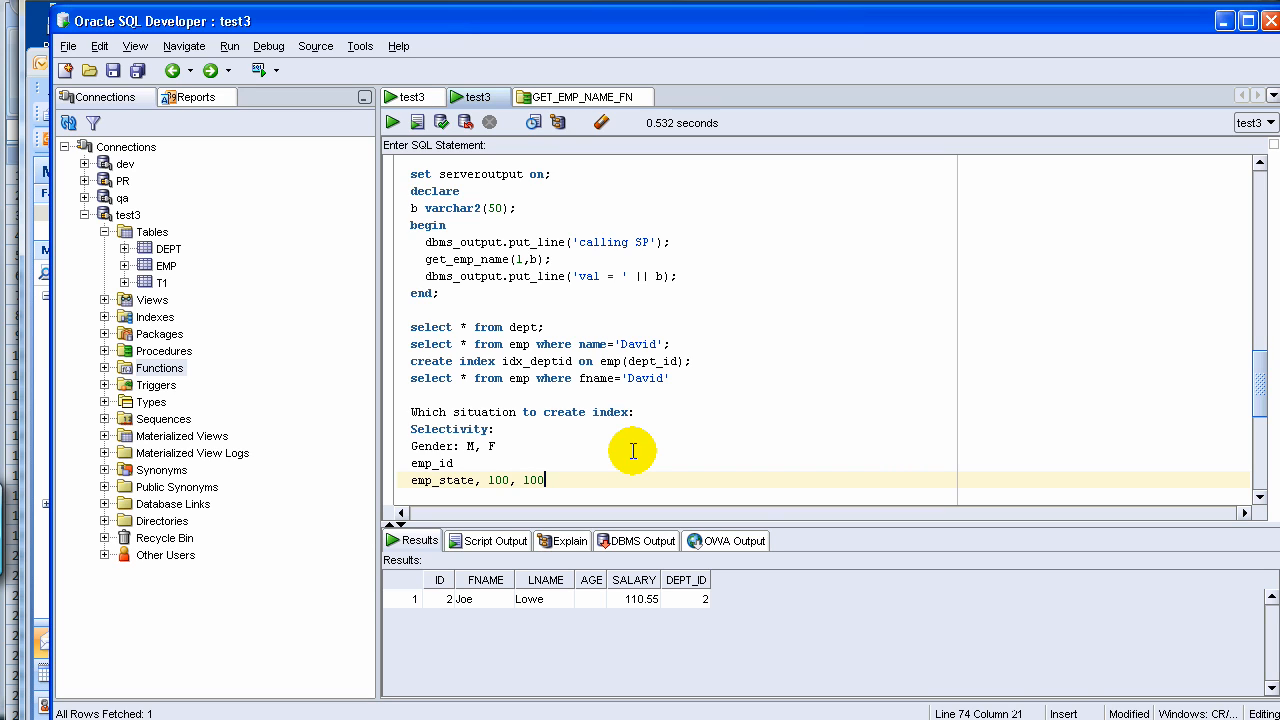
key("BackSpace")
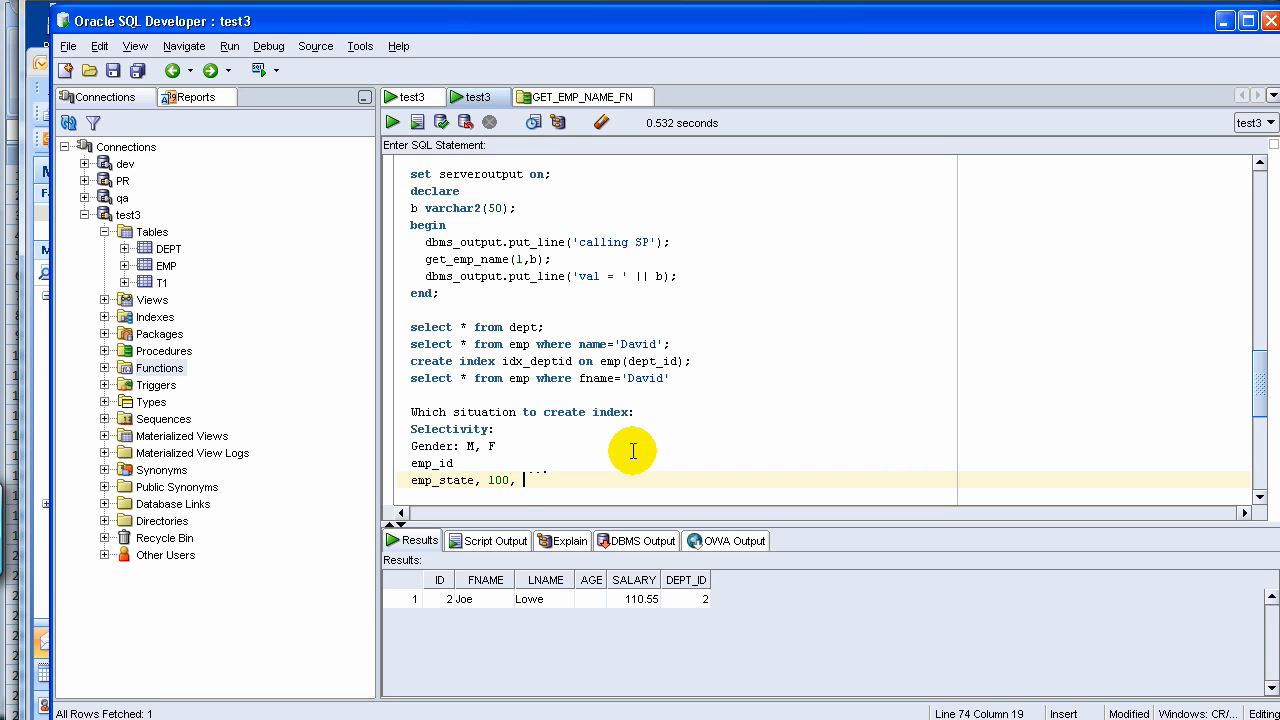
type("5")
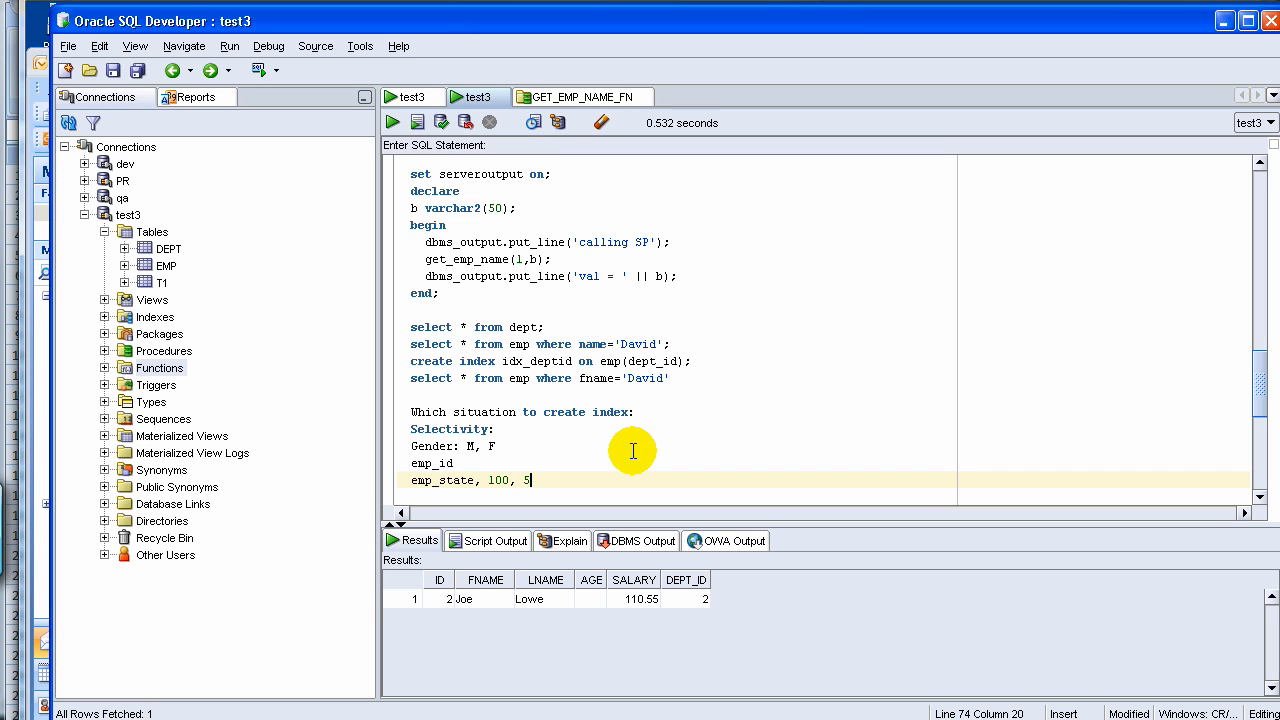
key("BackSpace")
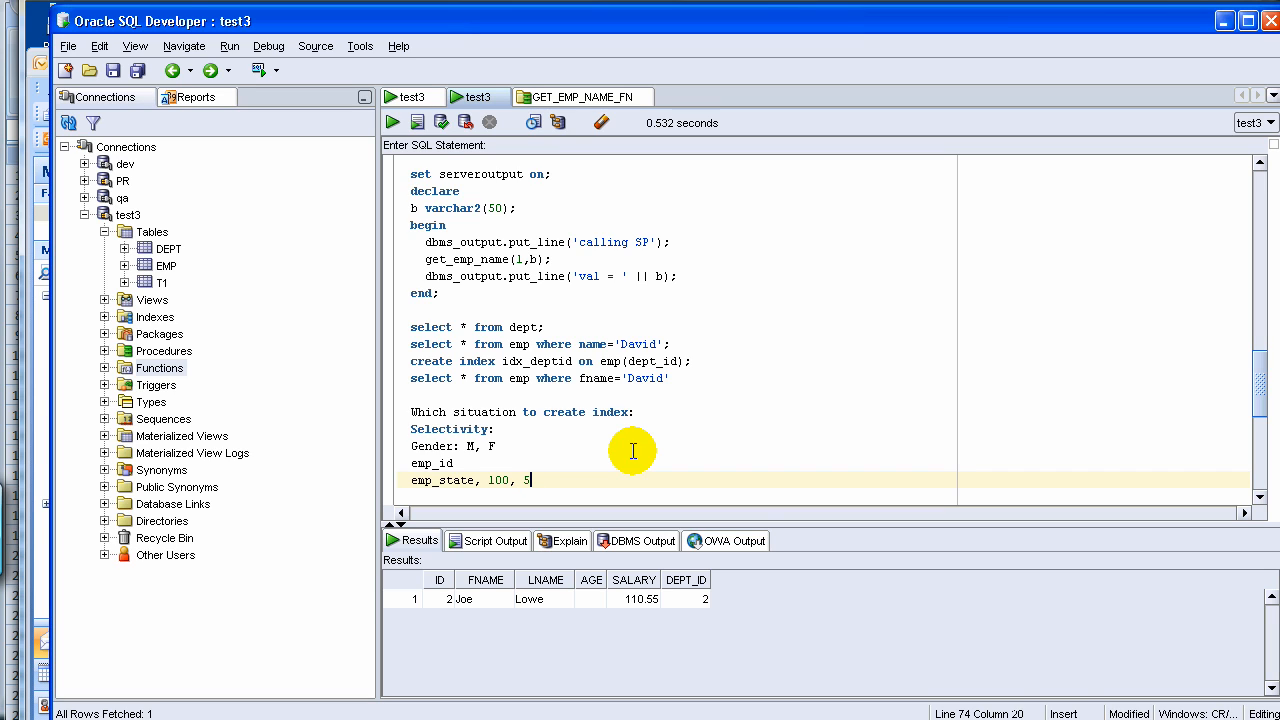
key("BackSpace")
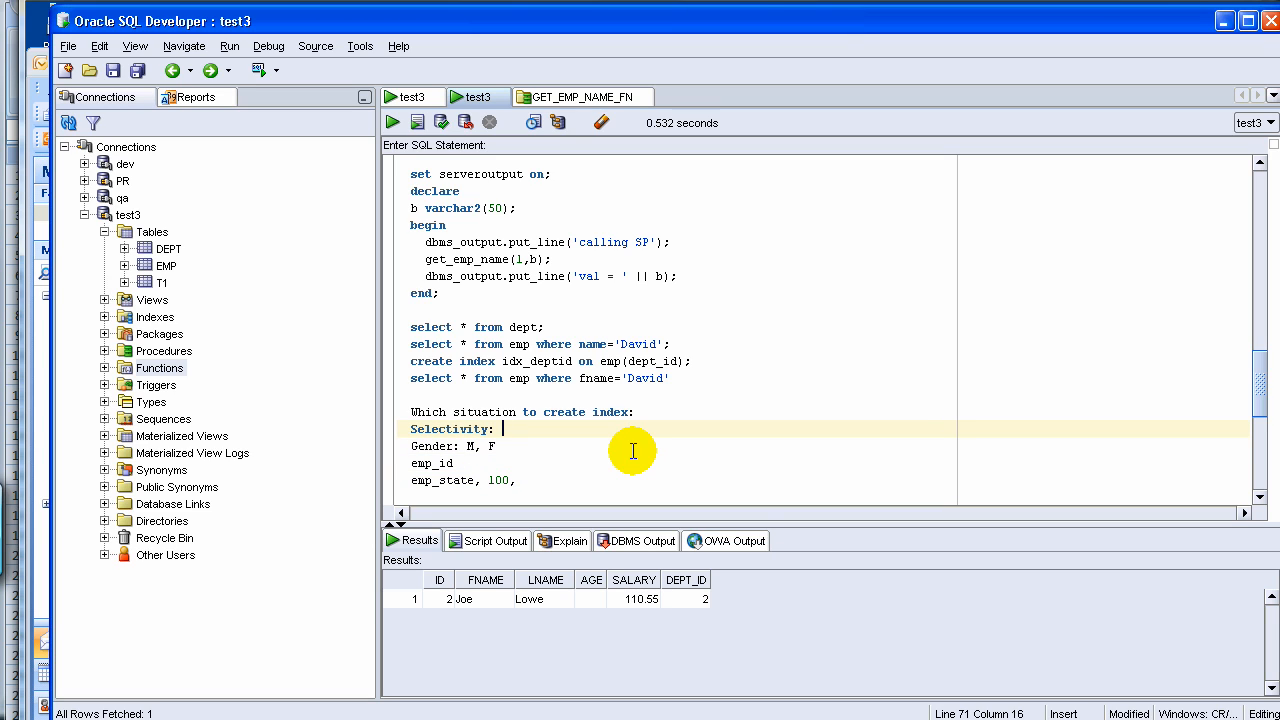
double_click(450, 429)
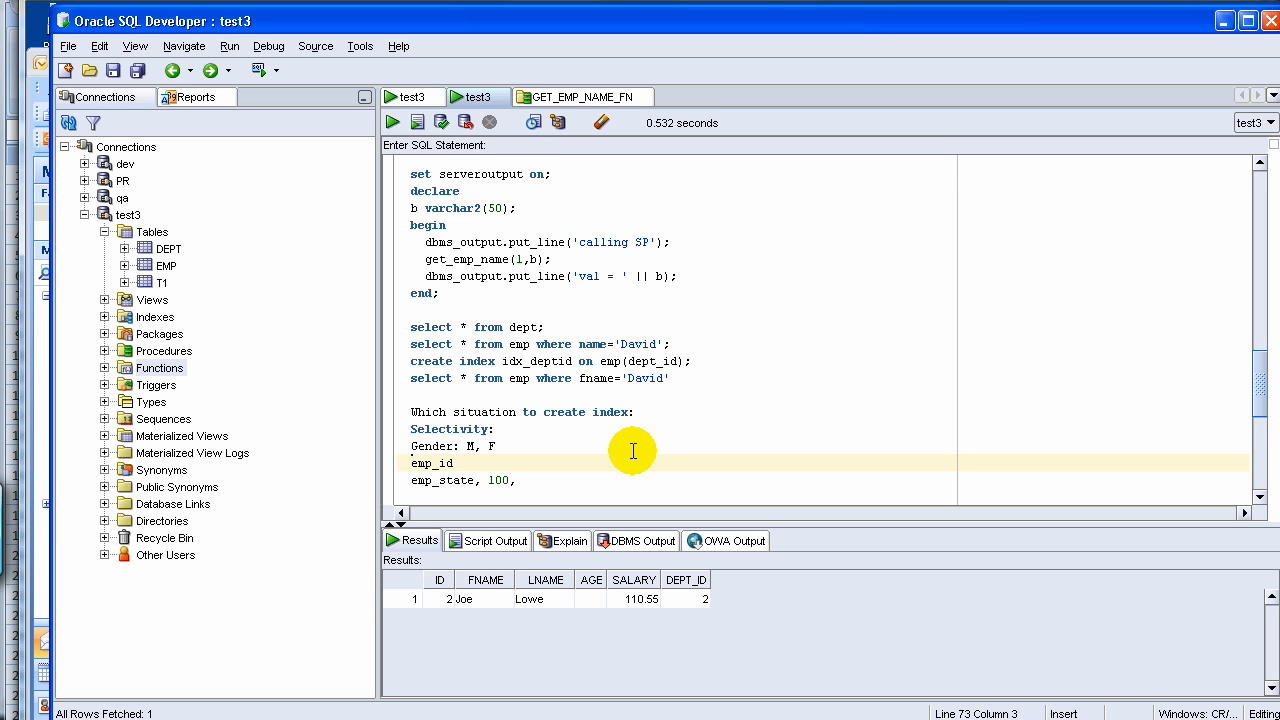
left_click(525, 480)
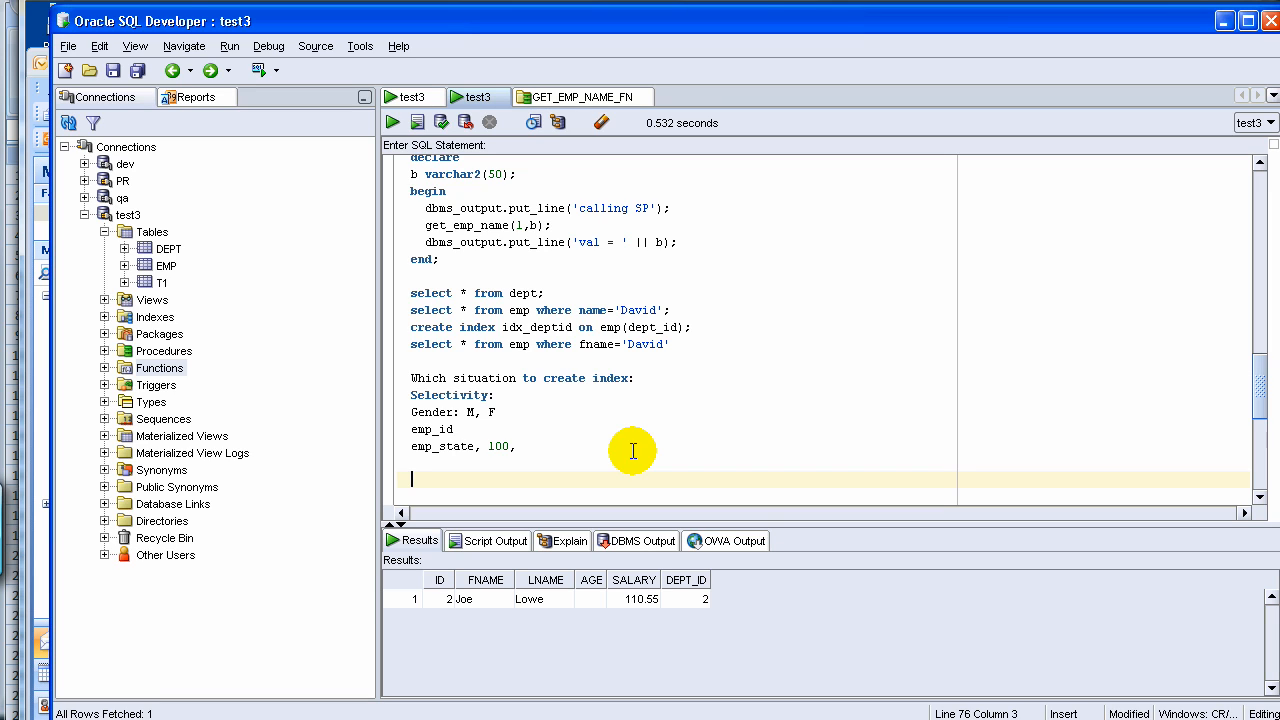
key("Right")
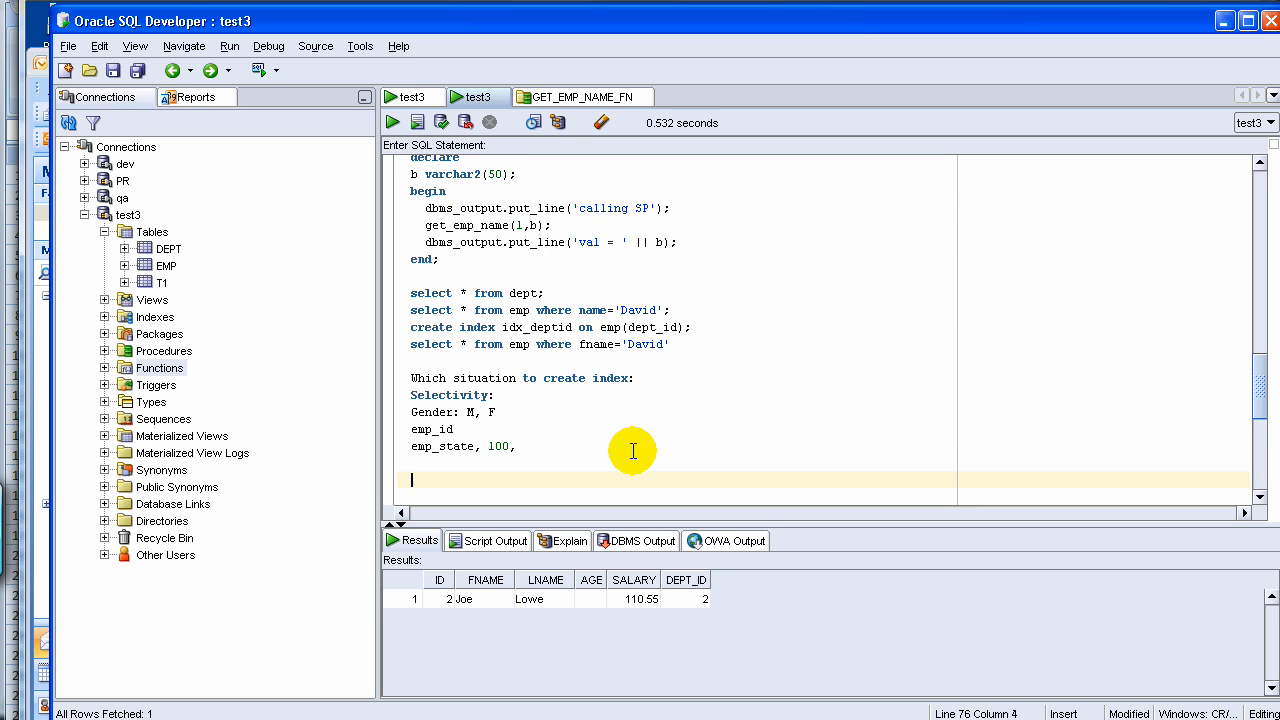
Step: Add emp_id to the index columns and rename it idx_deptempid on emp(dept_id,emp_id)
left_click(412, 344)
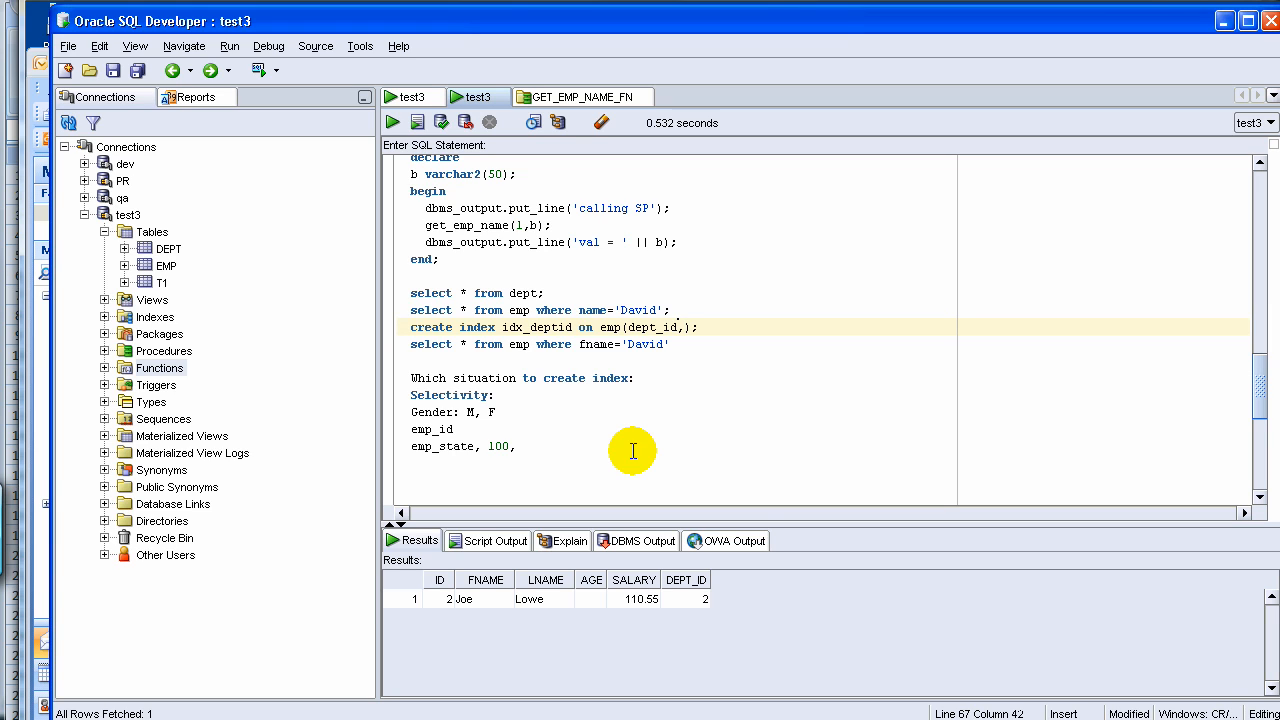
type(",emp_id")
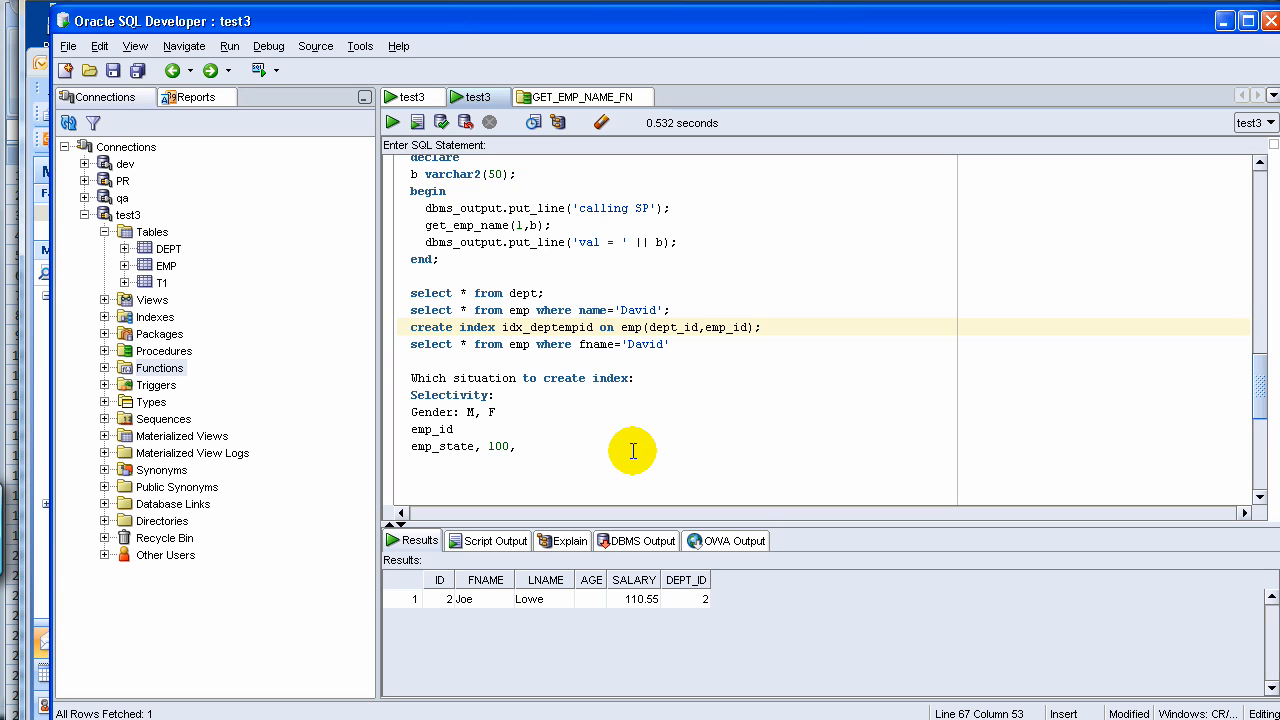
left_click(700, 327)
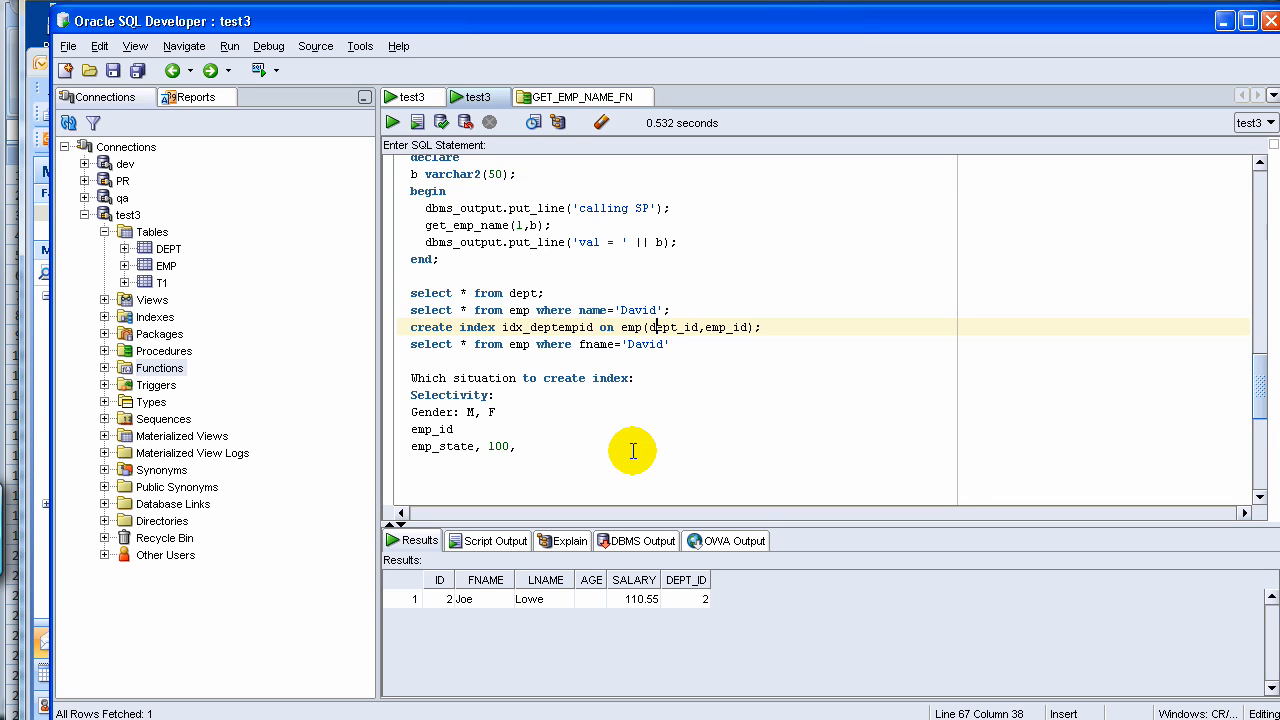
left_click(646, 343)
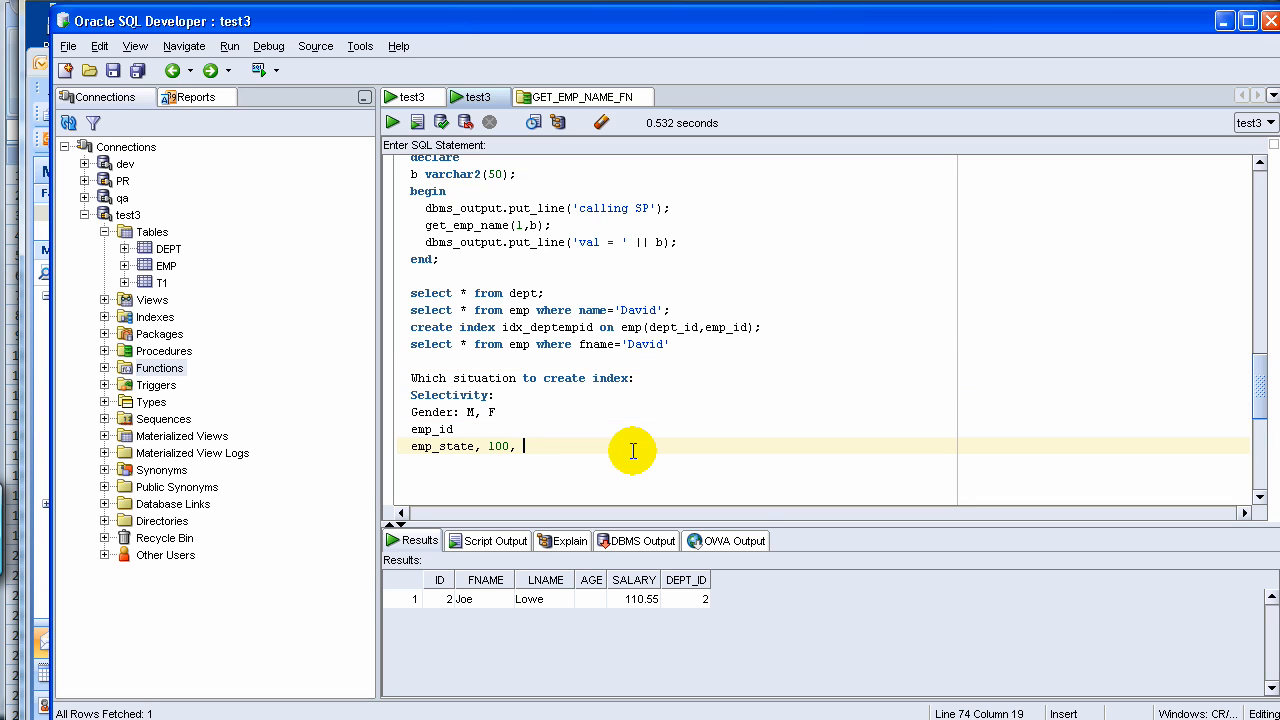
Step: Type 'idex col value, physical add of row' with example lines 1,addr1 and 2,addr2
type("1")
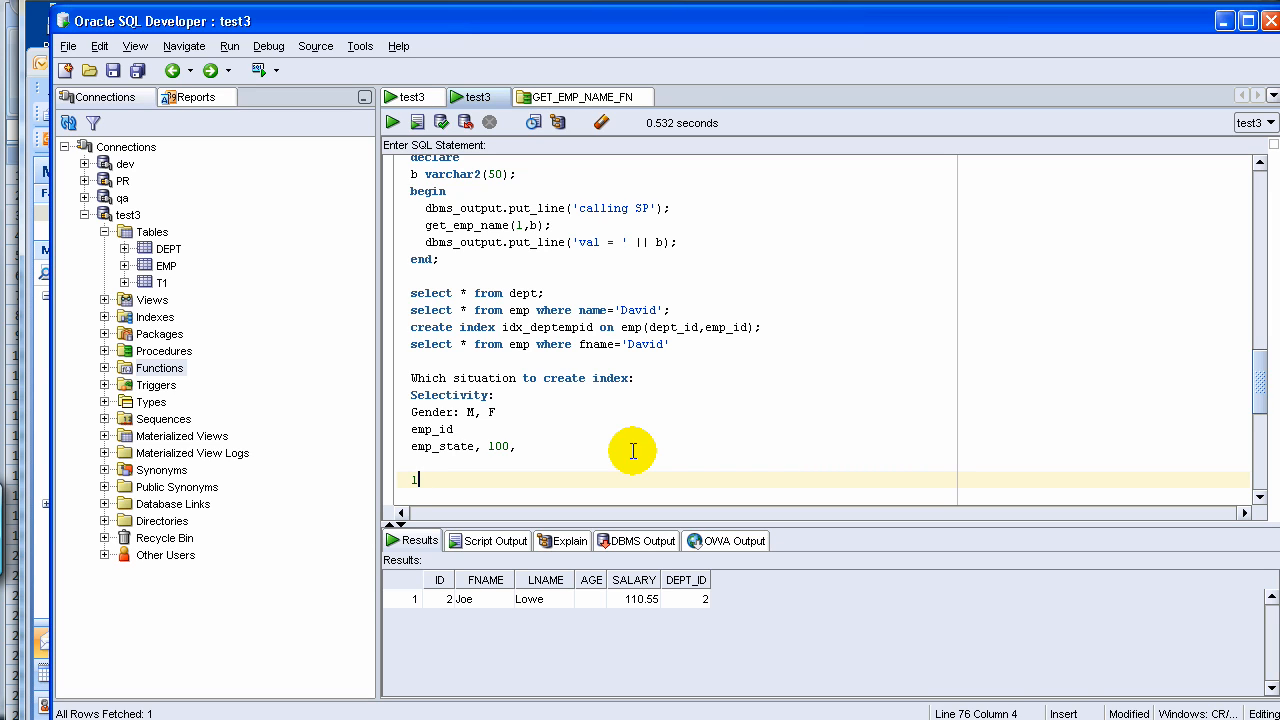
key("BackSpace")
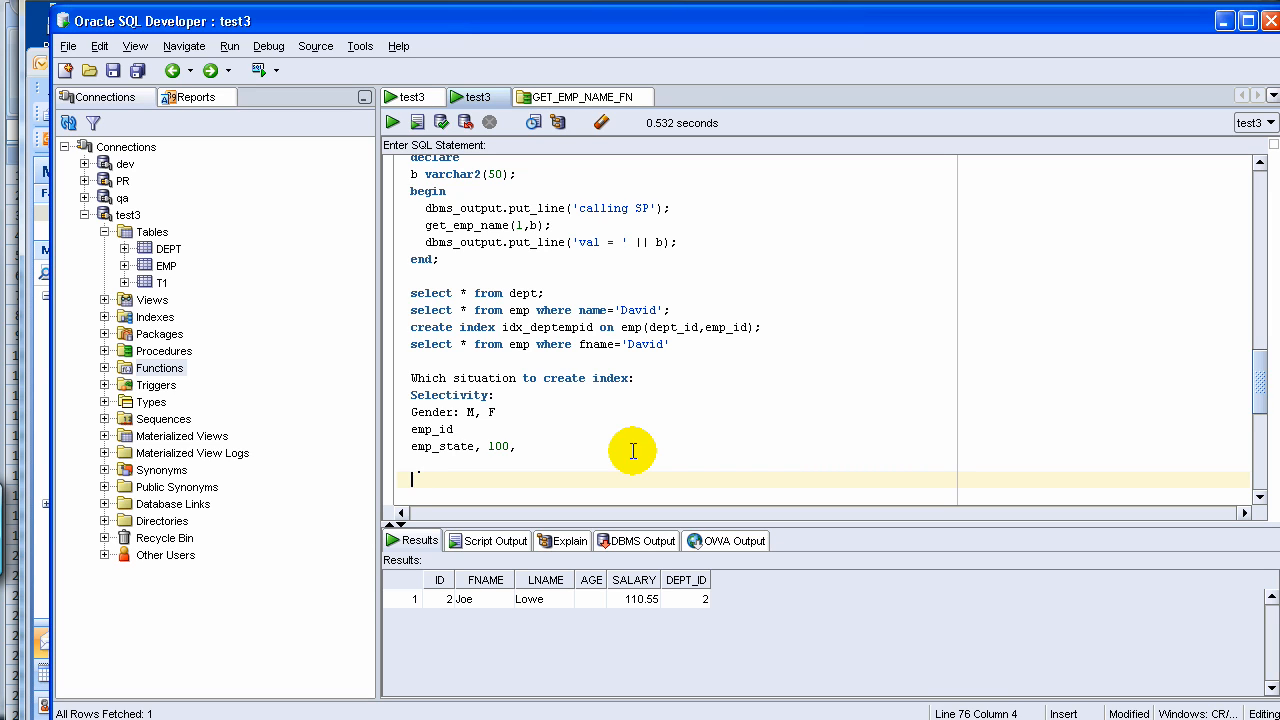
type("idex col value, ph")
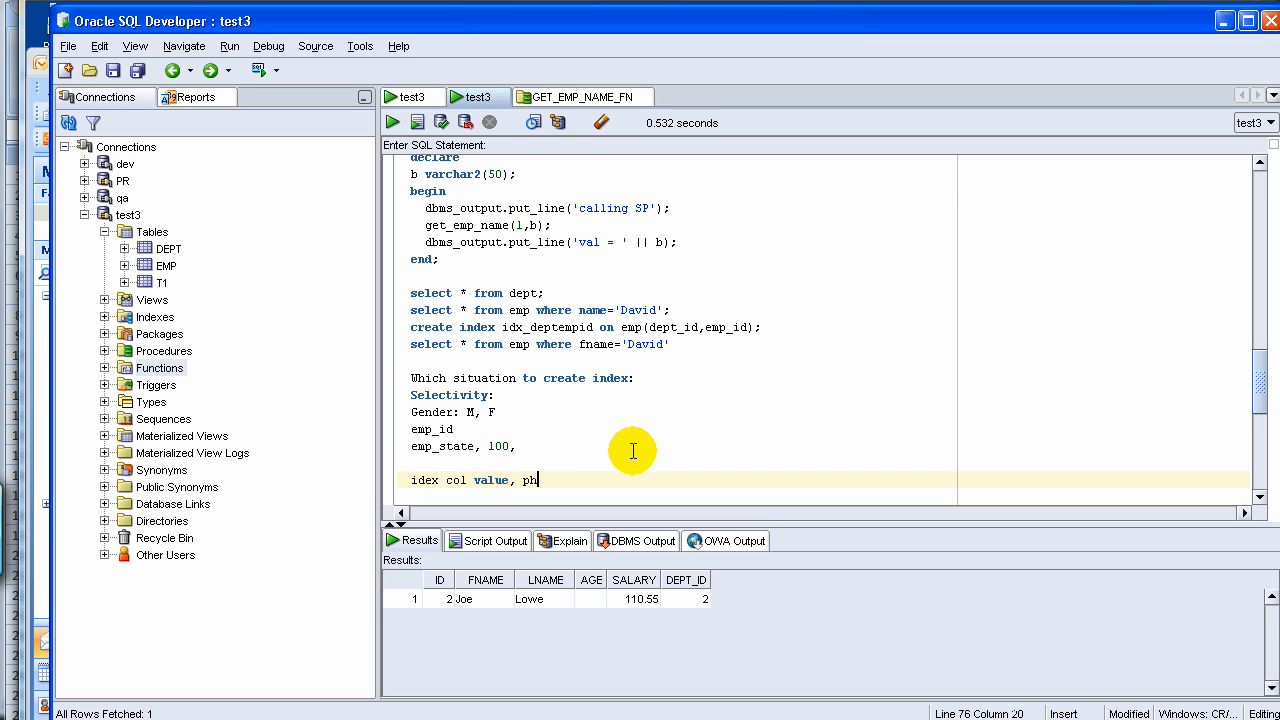
type("ysical add")
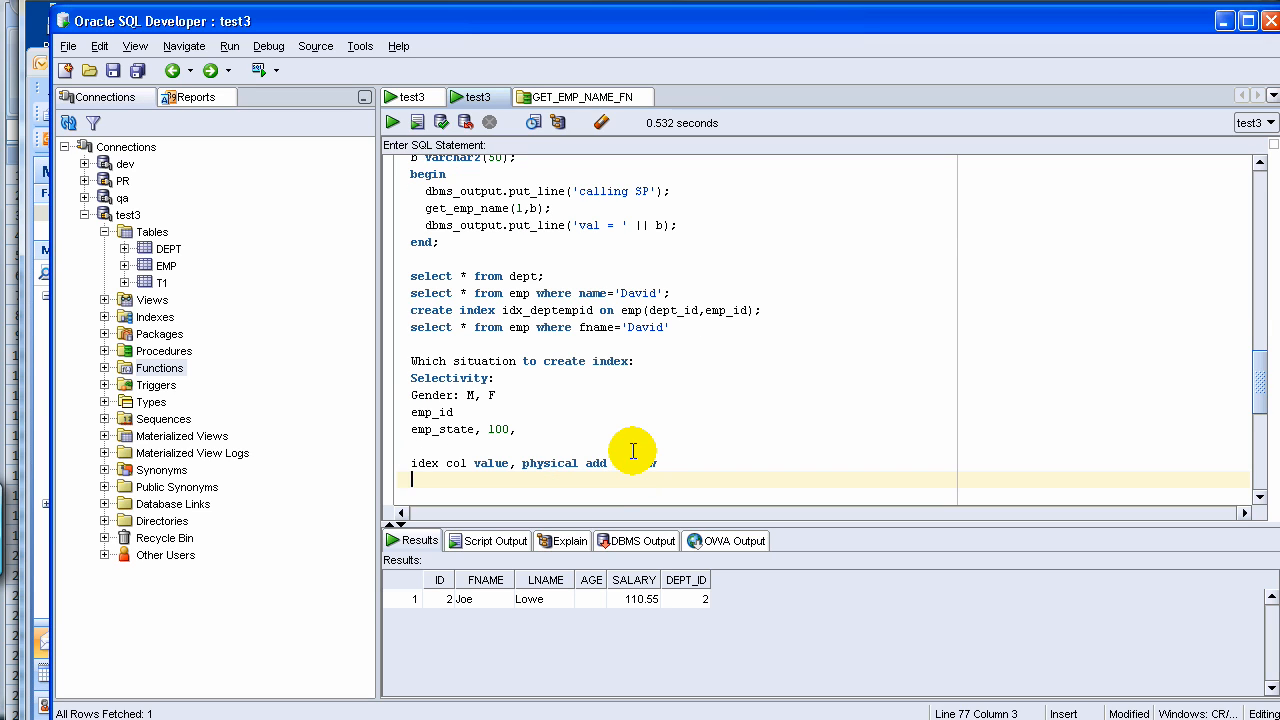
type("1")
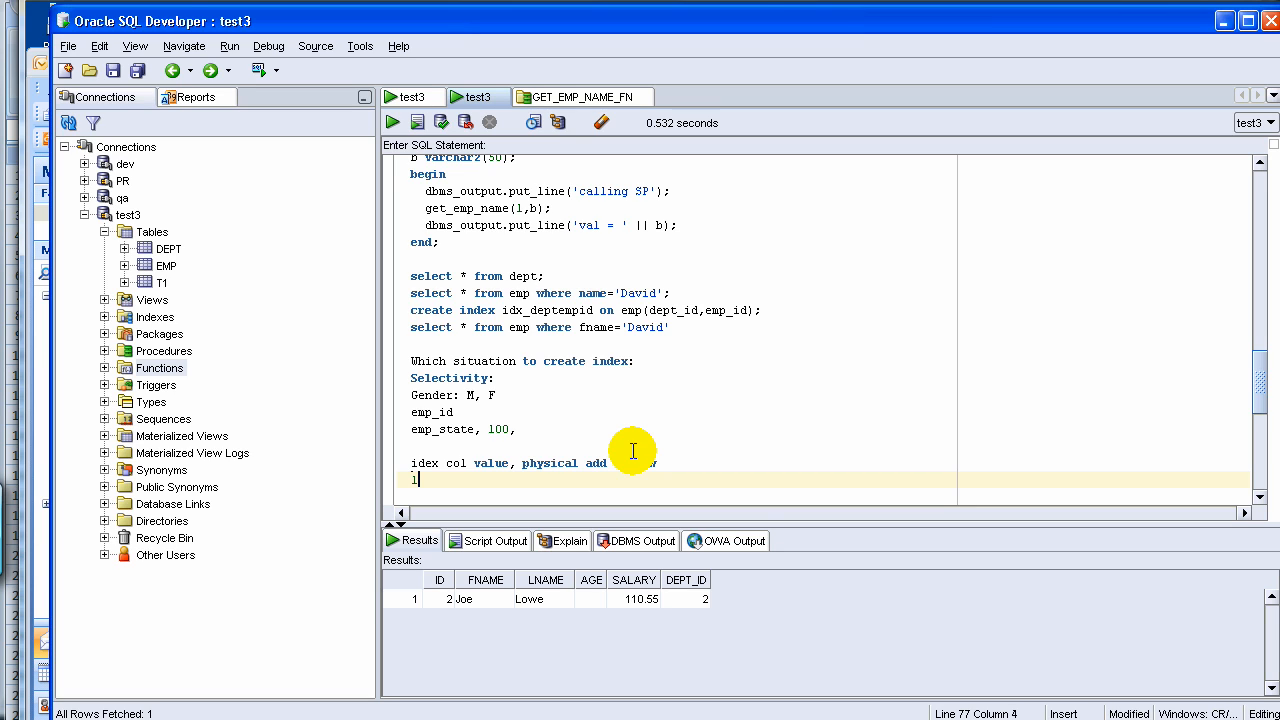
type(",")
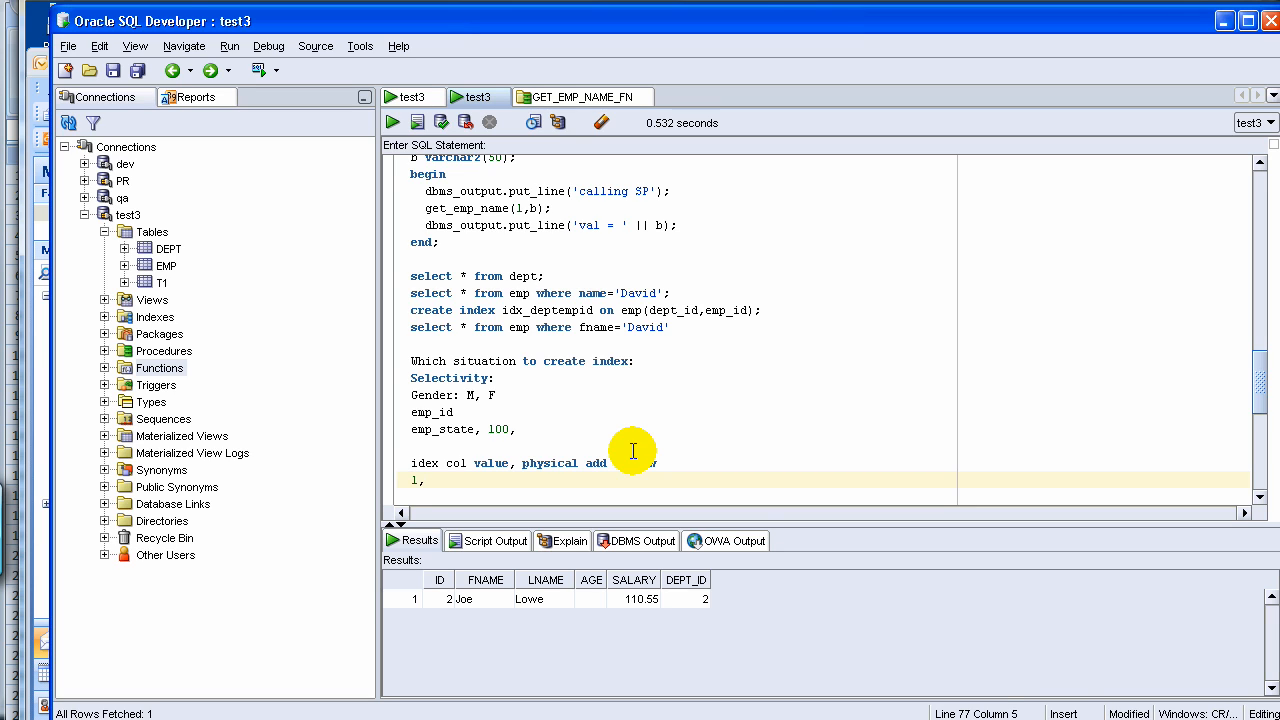
type("addr1")
type("2")
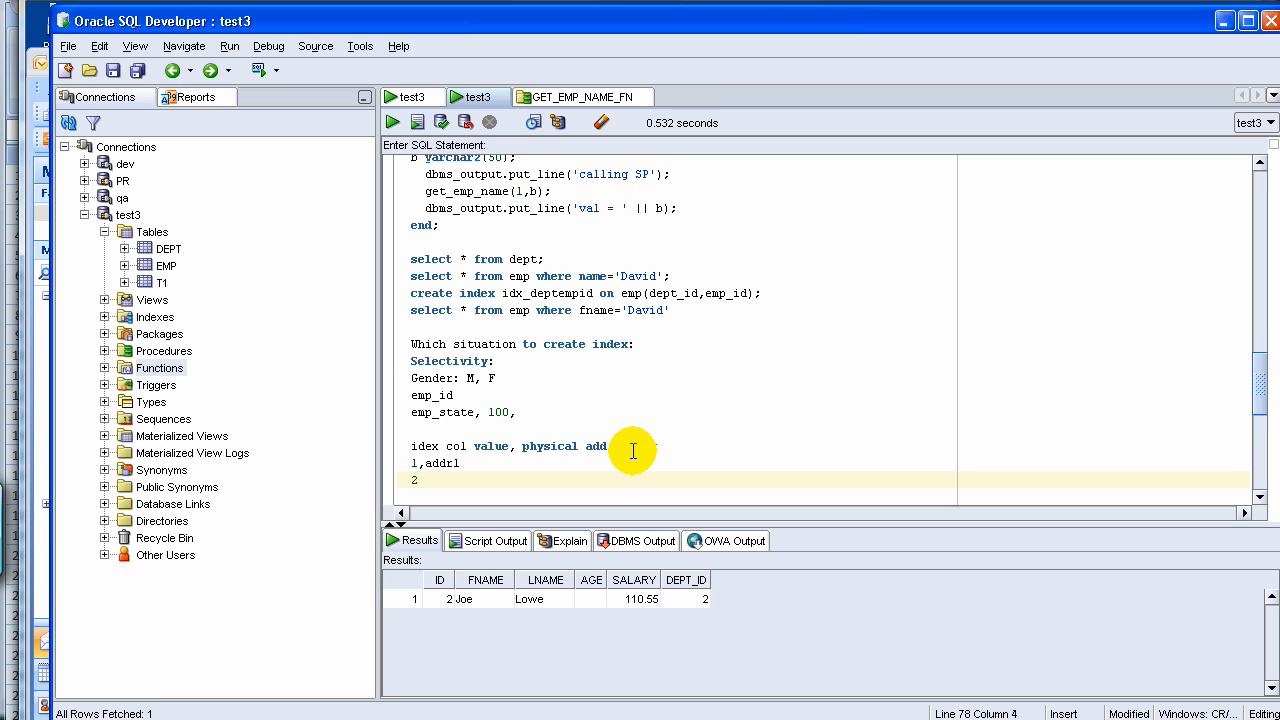
type(",addr3")
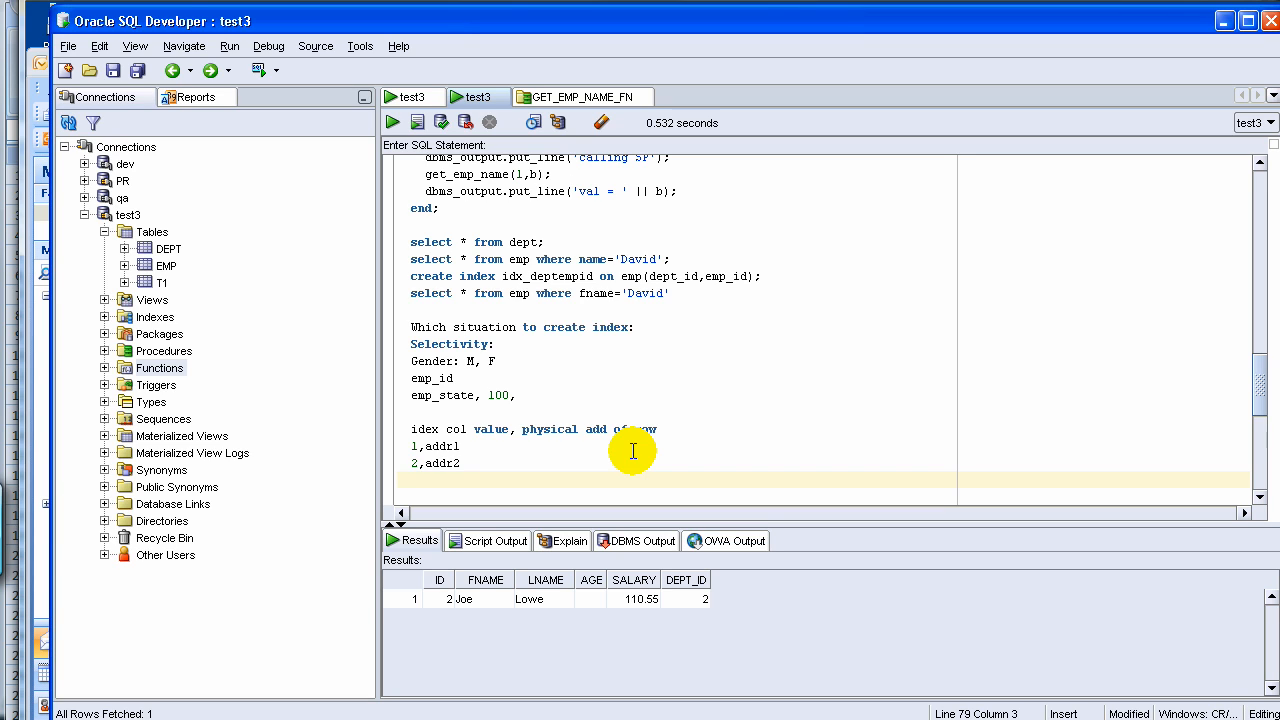
Step: Type 'Analyze emp compute statistics;' and 'ALTER INDEX index_name REBUILD COMPUTE STATISTICS;'
type("c")
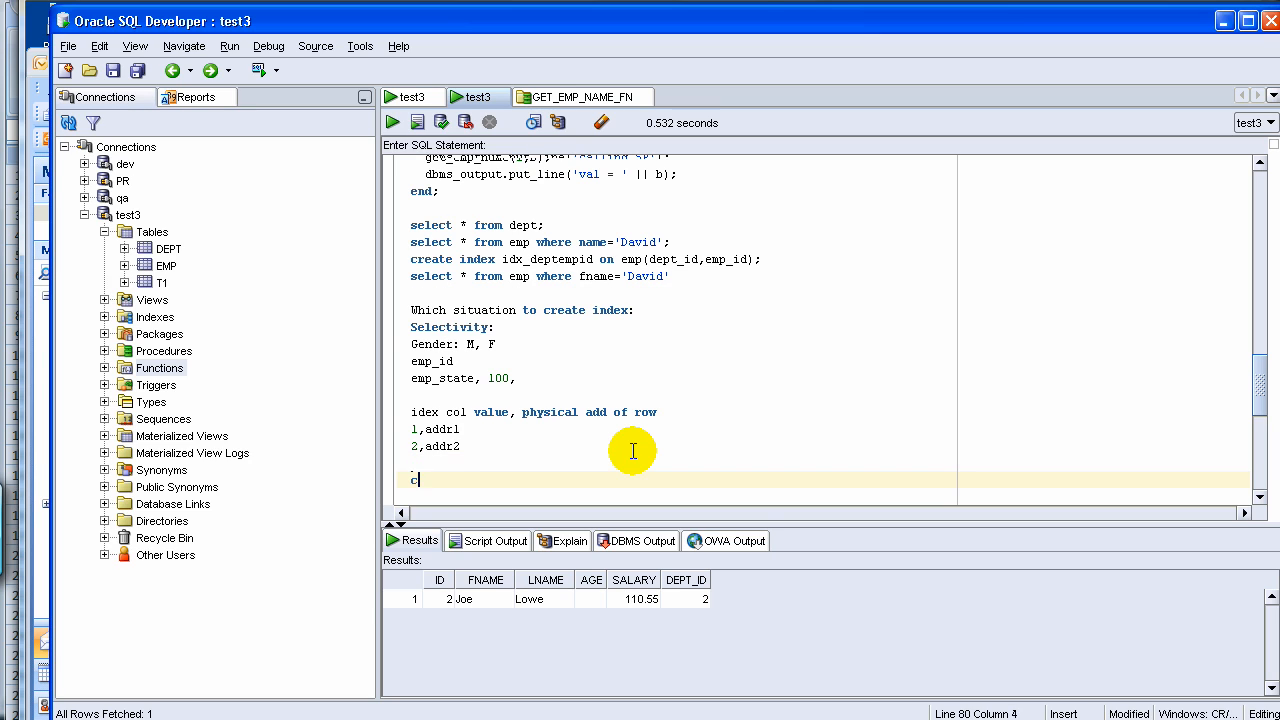
type("ompute st")
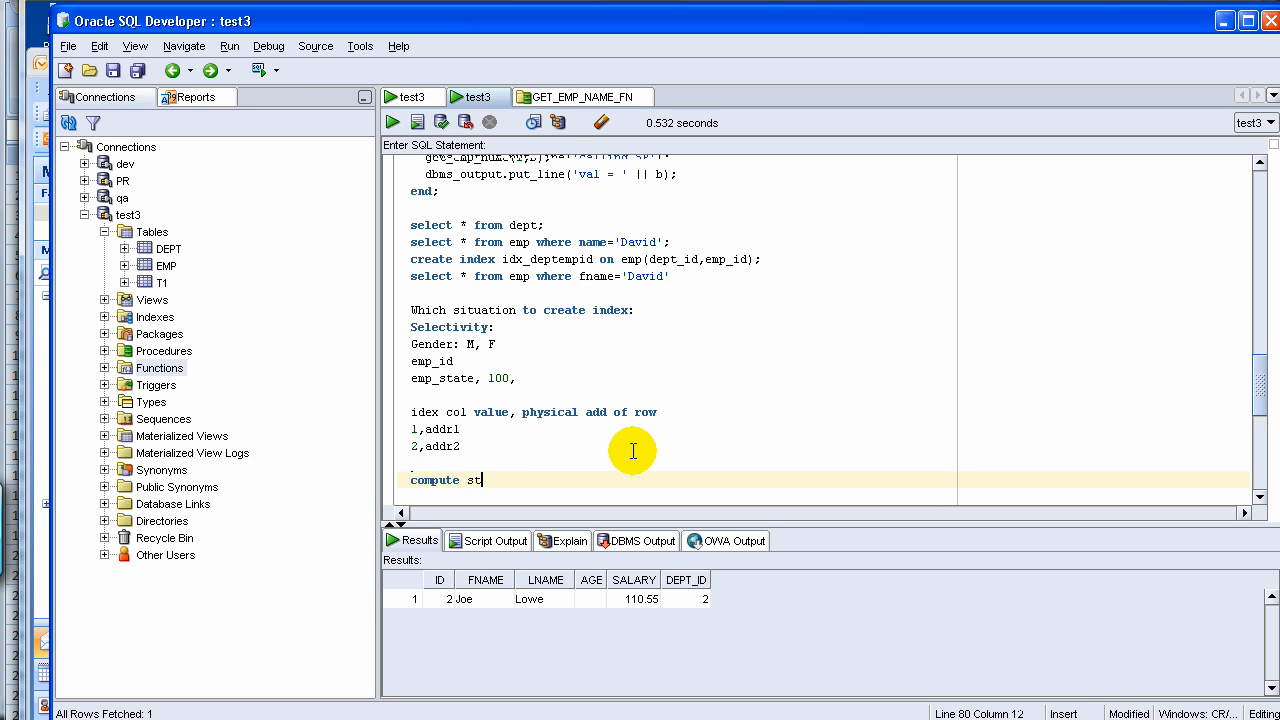
type("atistics")
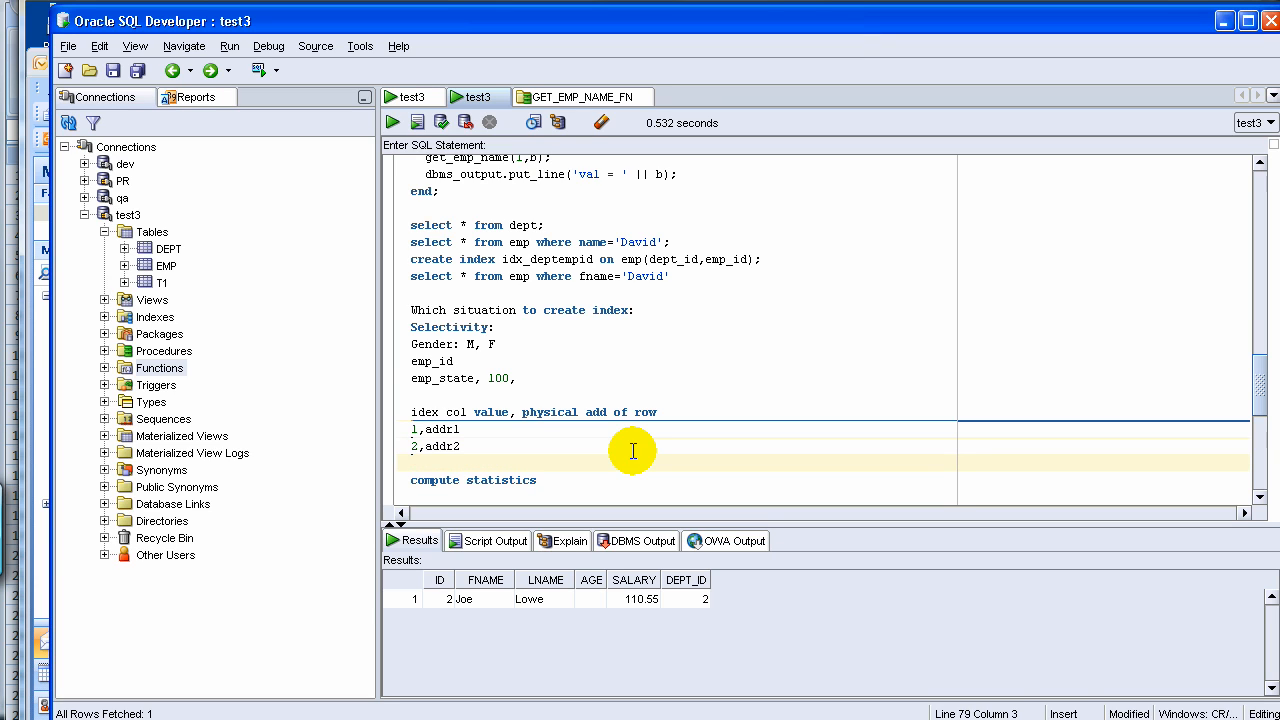
type("n")
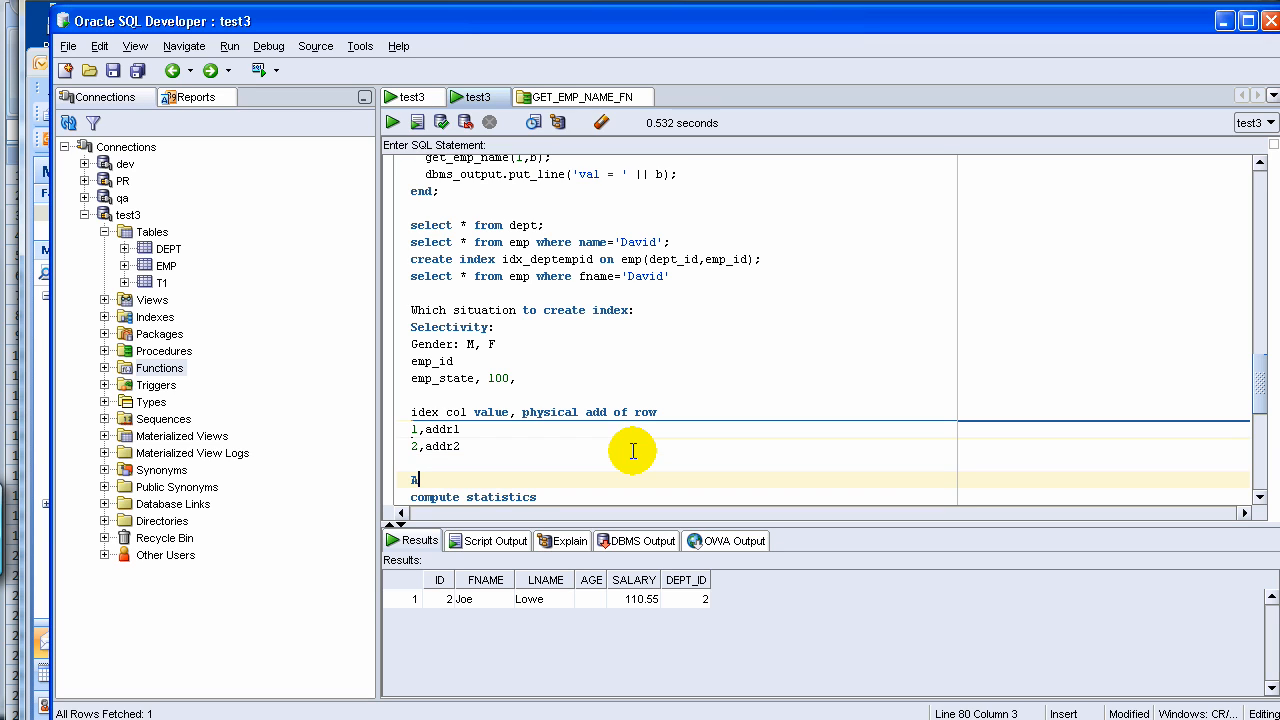
type("Analyz")
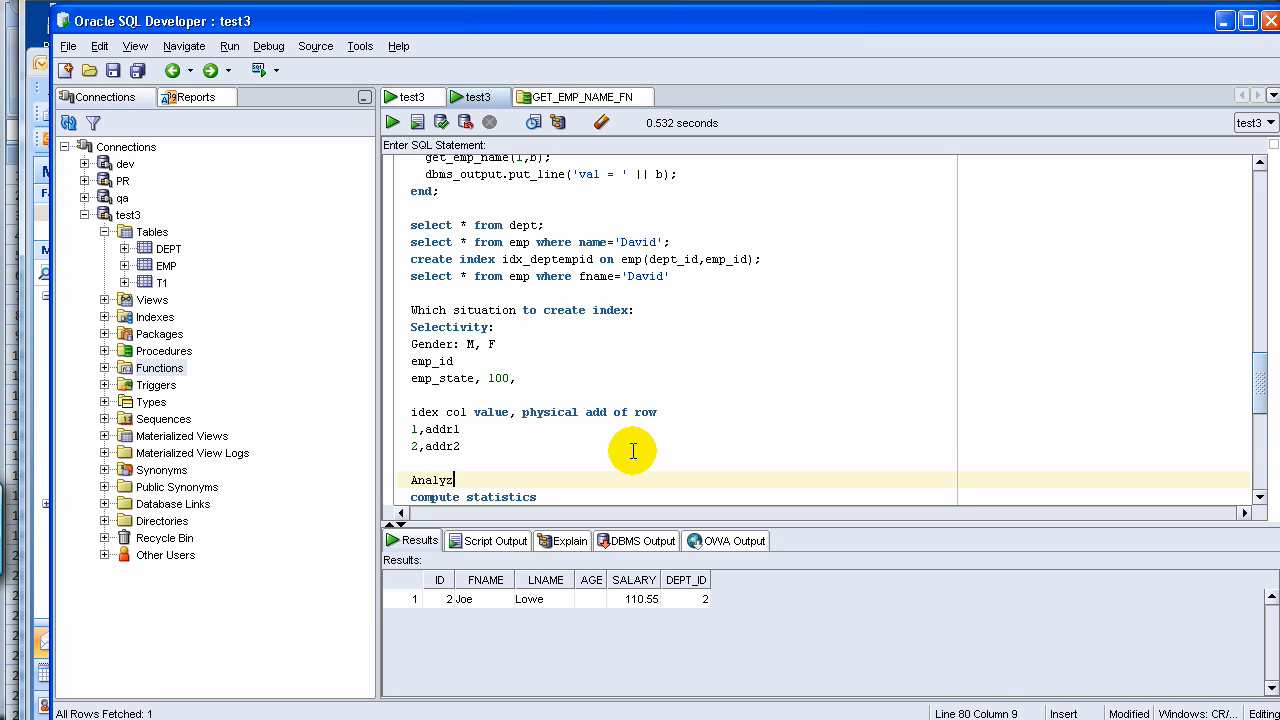
type("emp   compute statistics;")
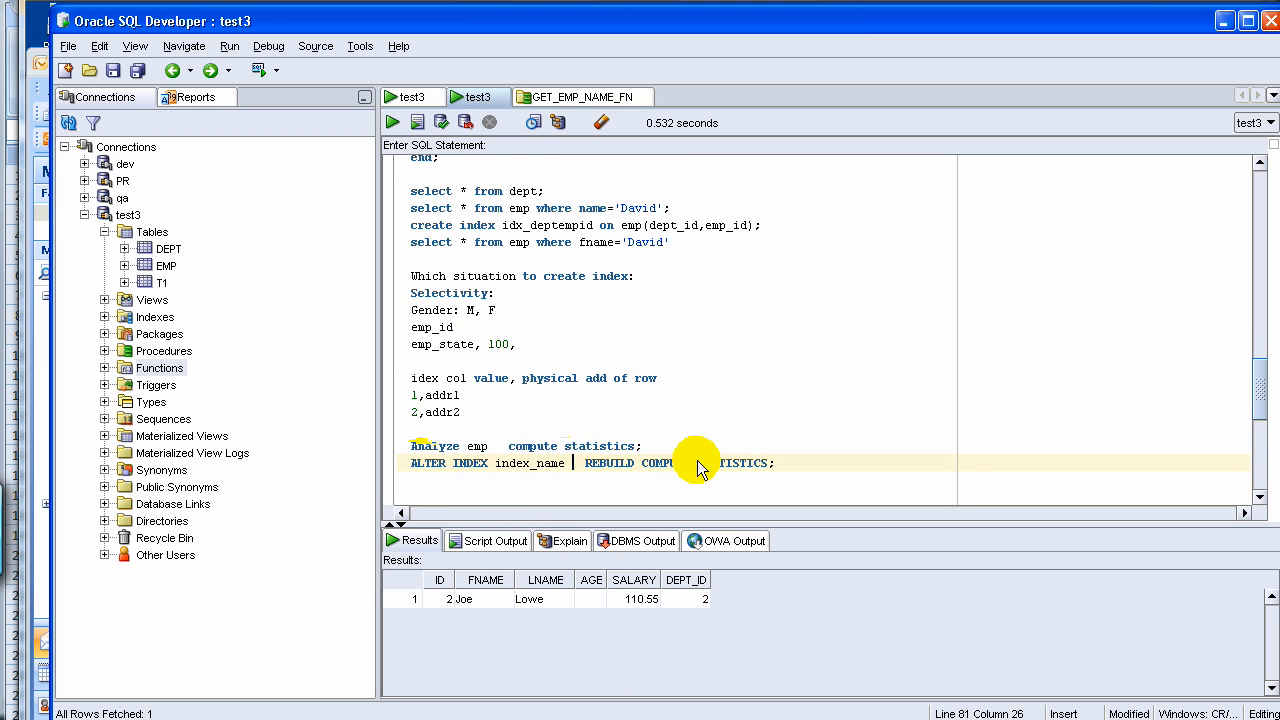
mouse_move(640, 480)
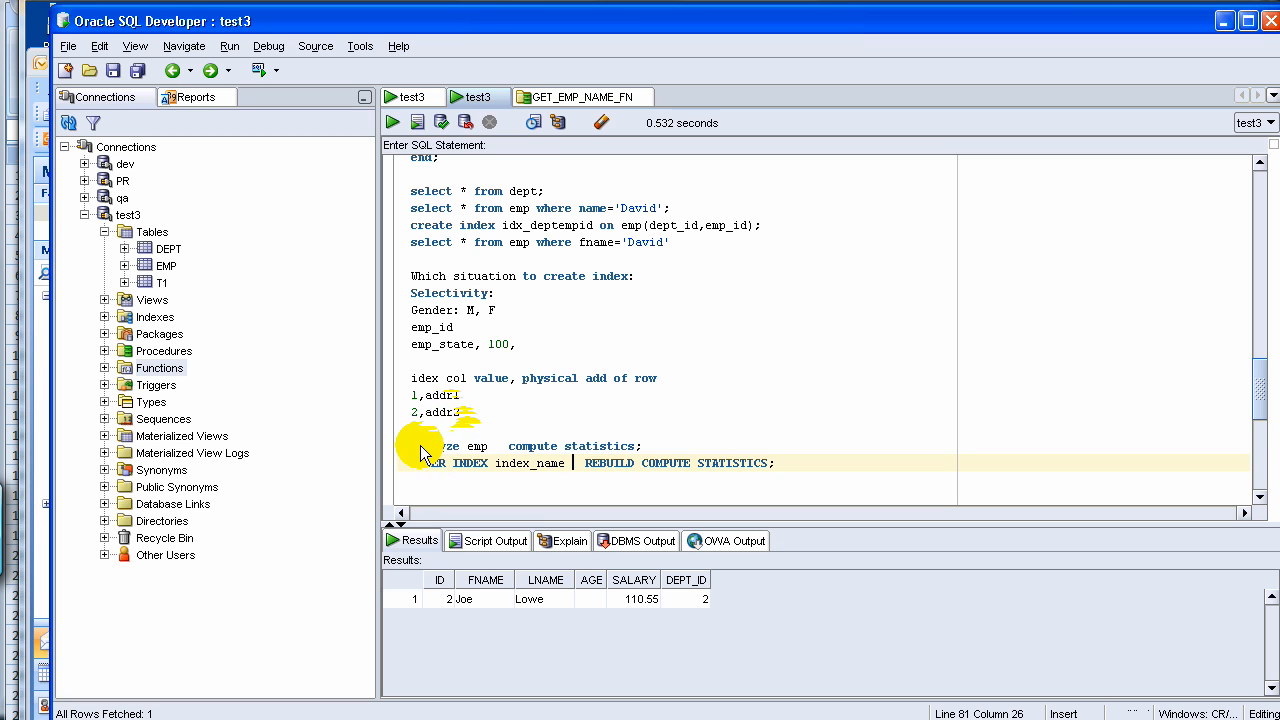
mouse_move(527, 453)
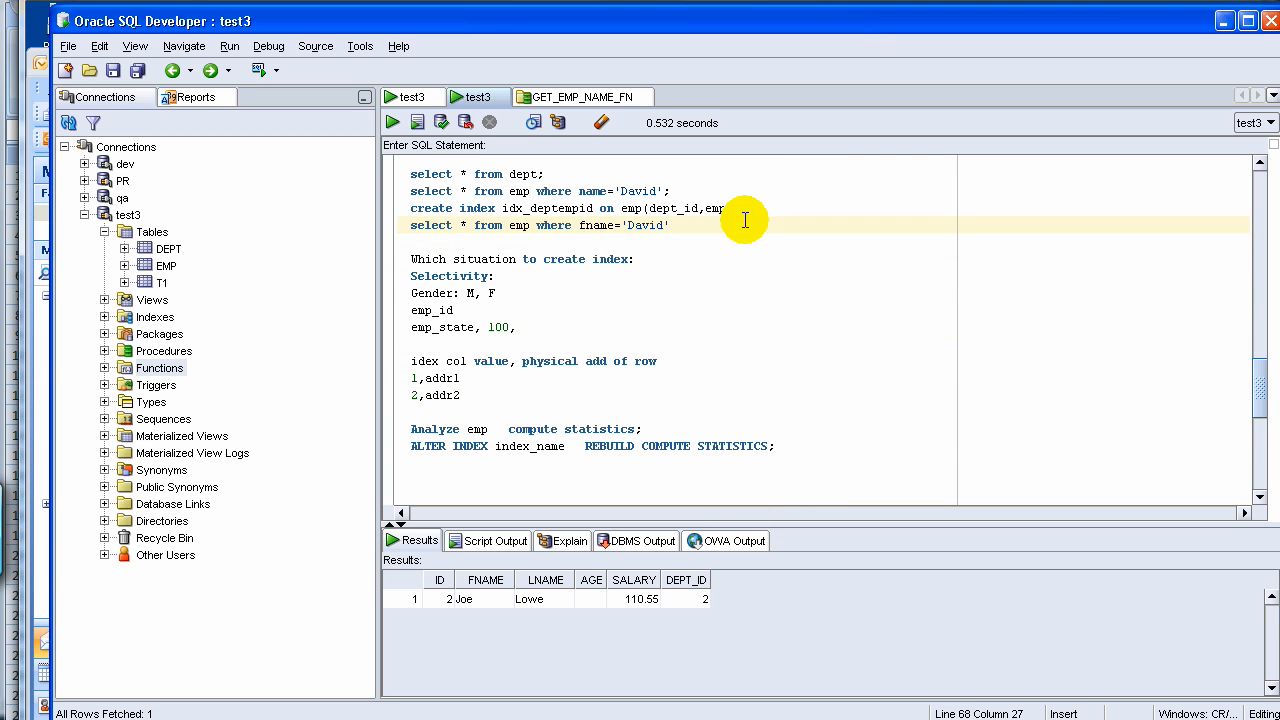
type("upper(")
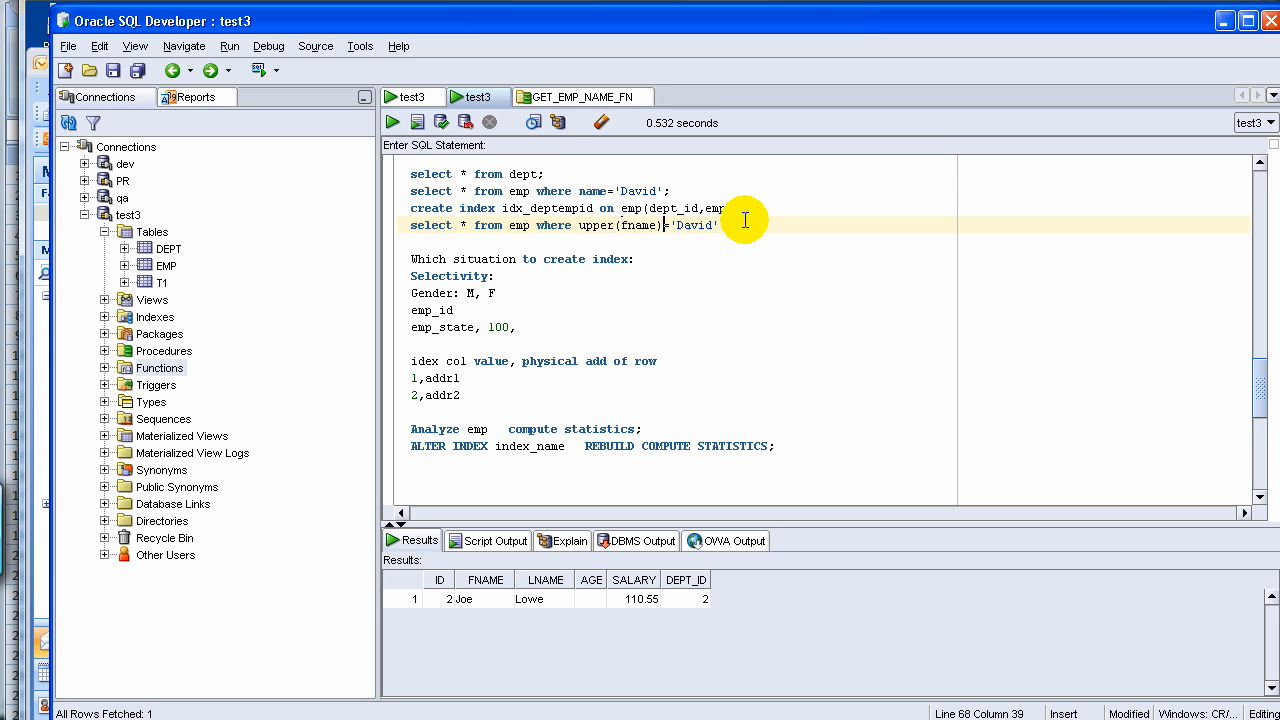
double_click(692, 225)
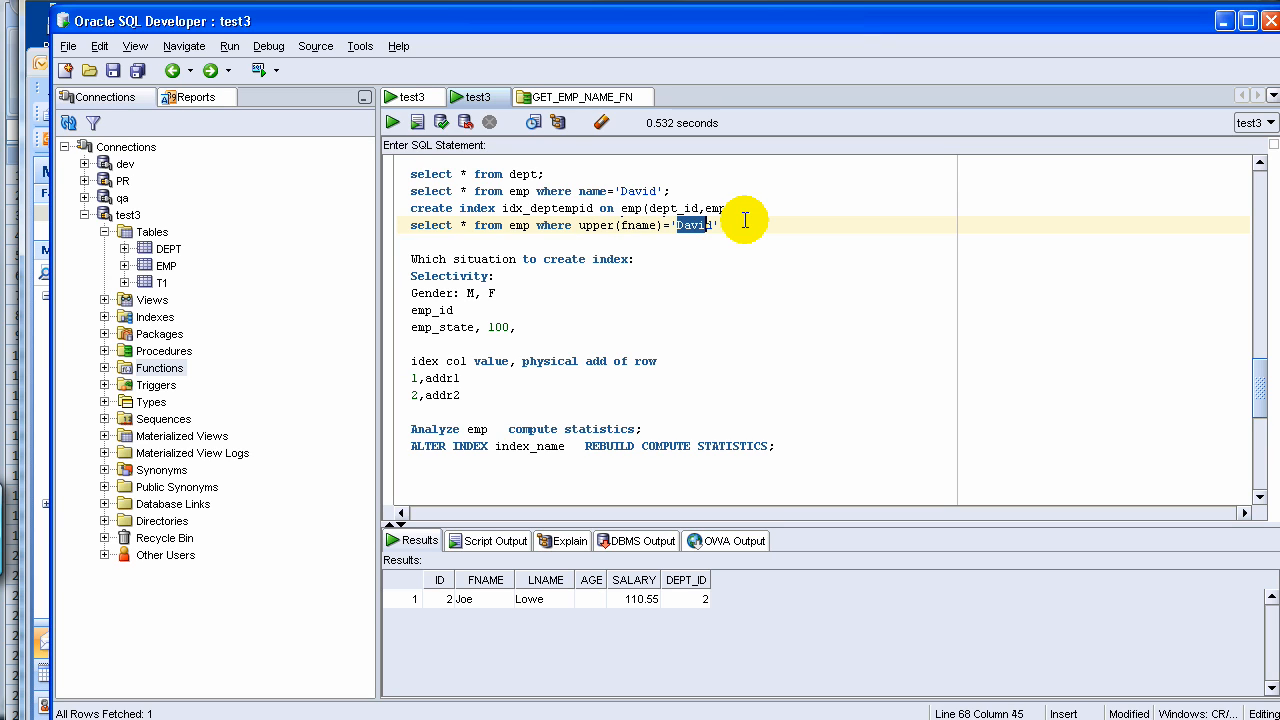
type("DAVID")
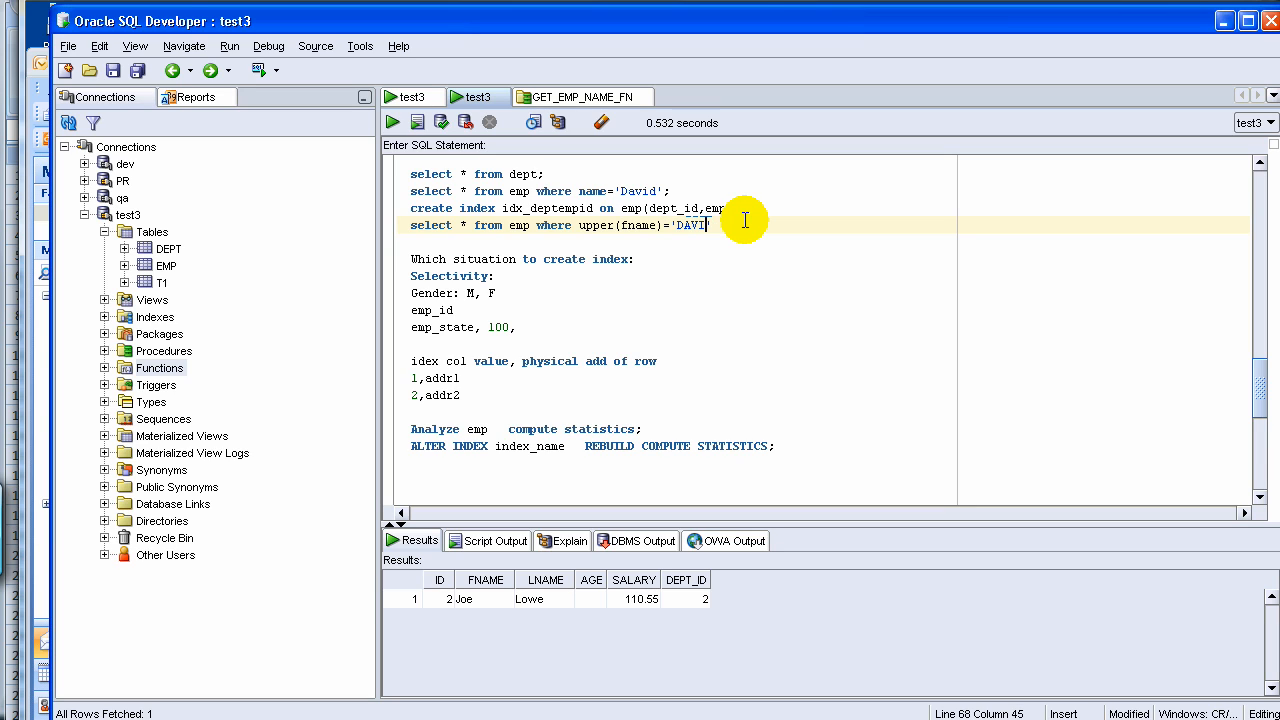
type("D")
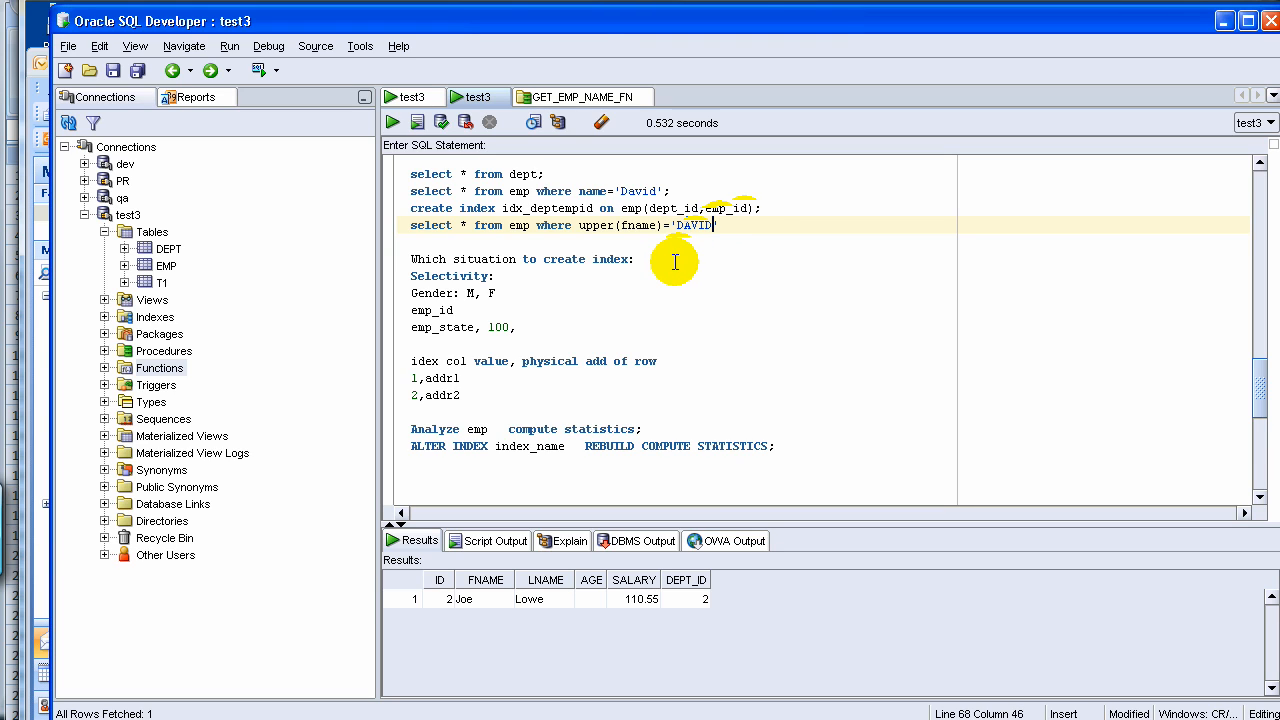
mouse_move(658, 213)
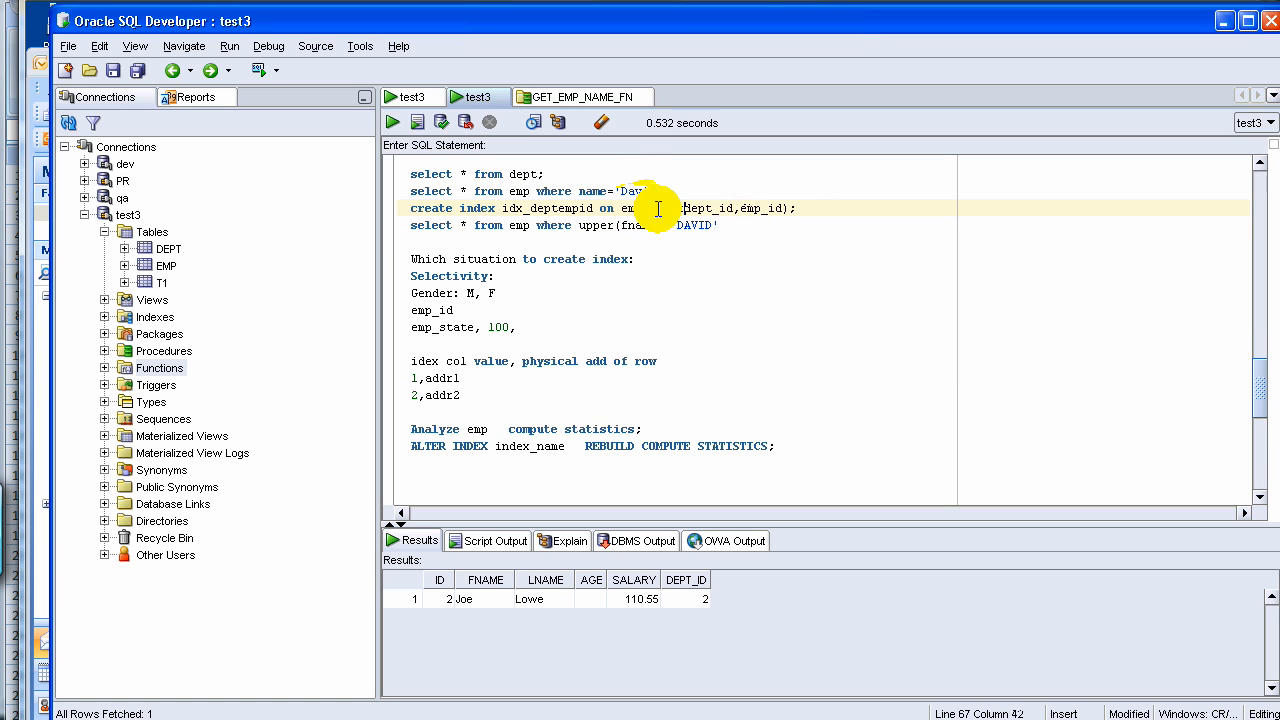
double_click(709, 208)
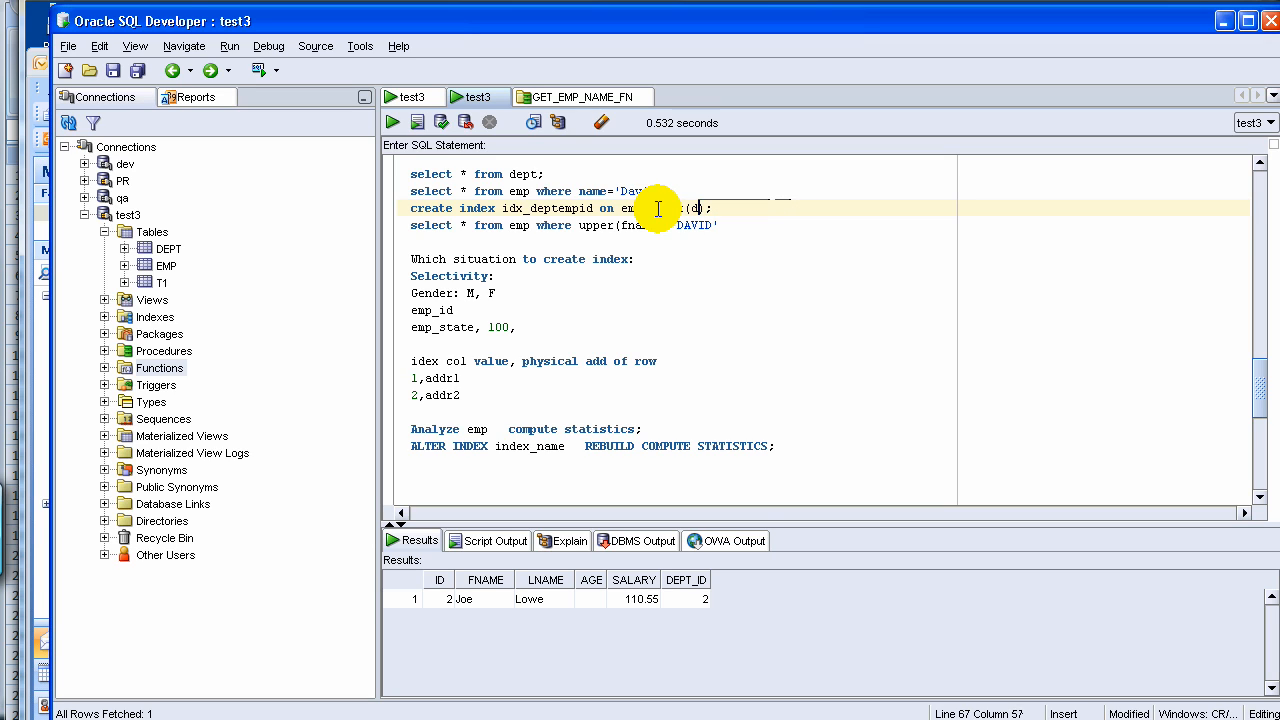
type("fname)")
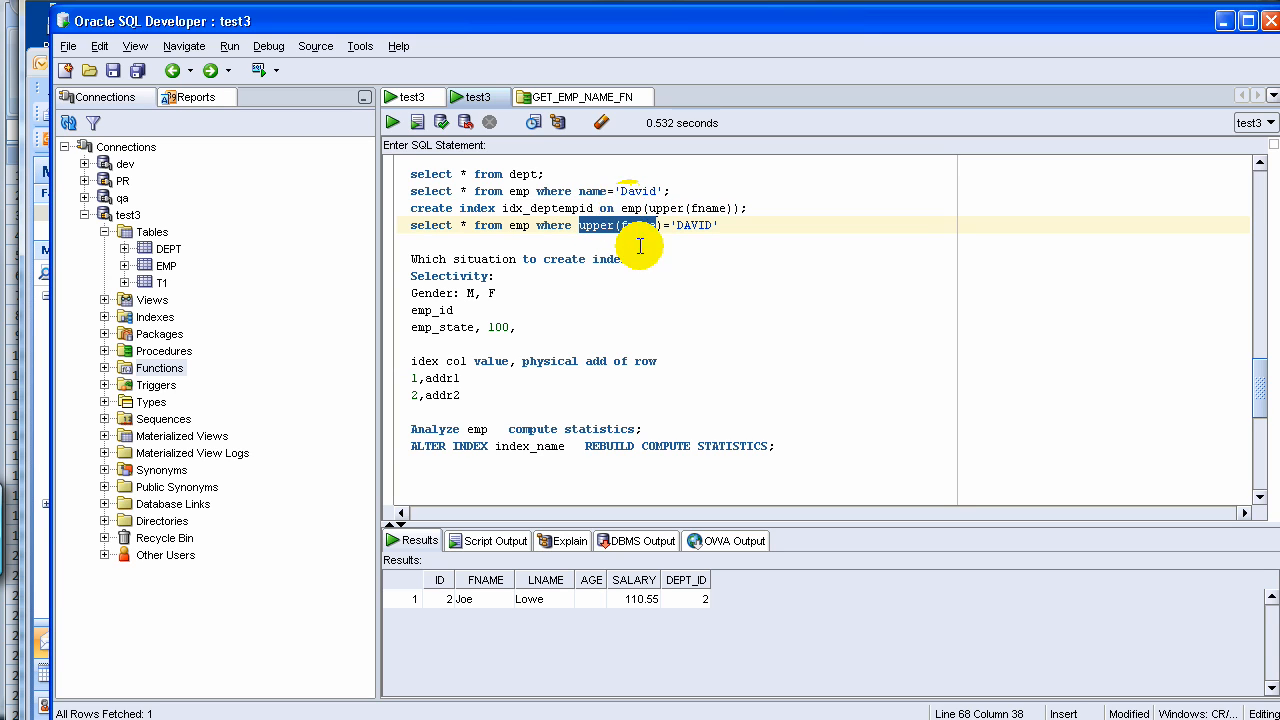
mouse_move(795, 590)
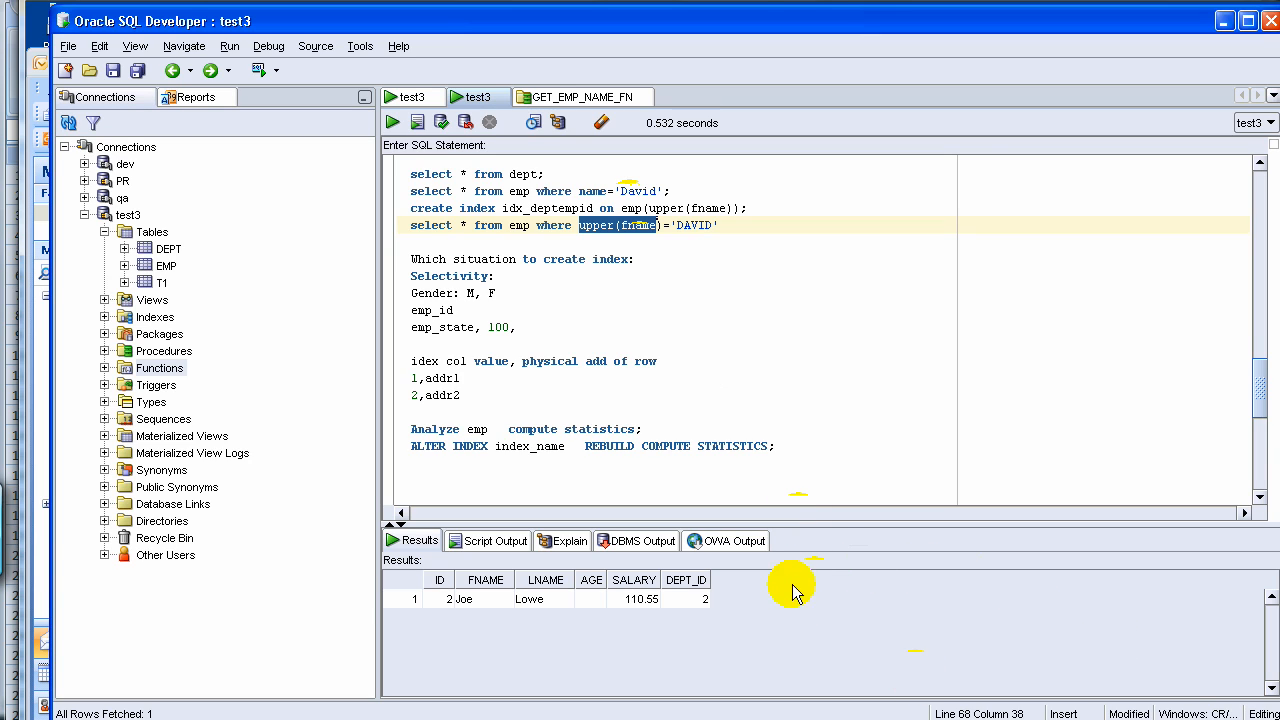